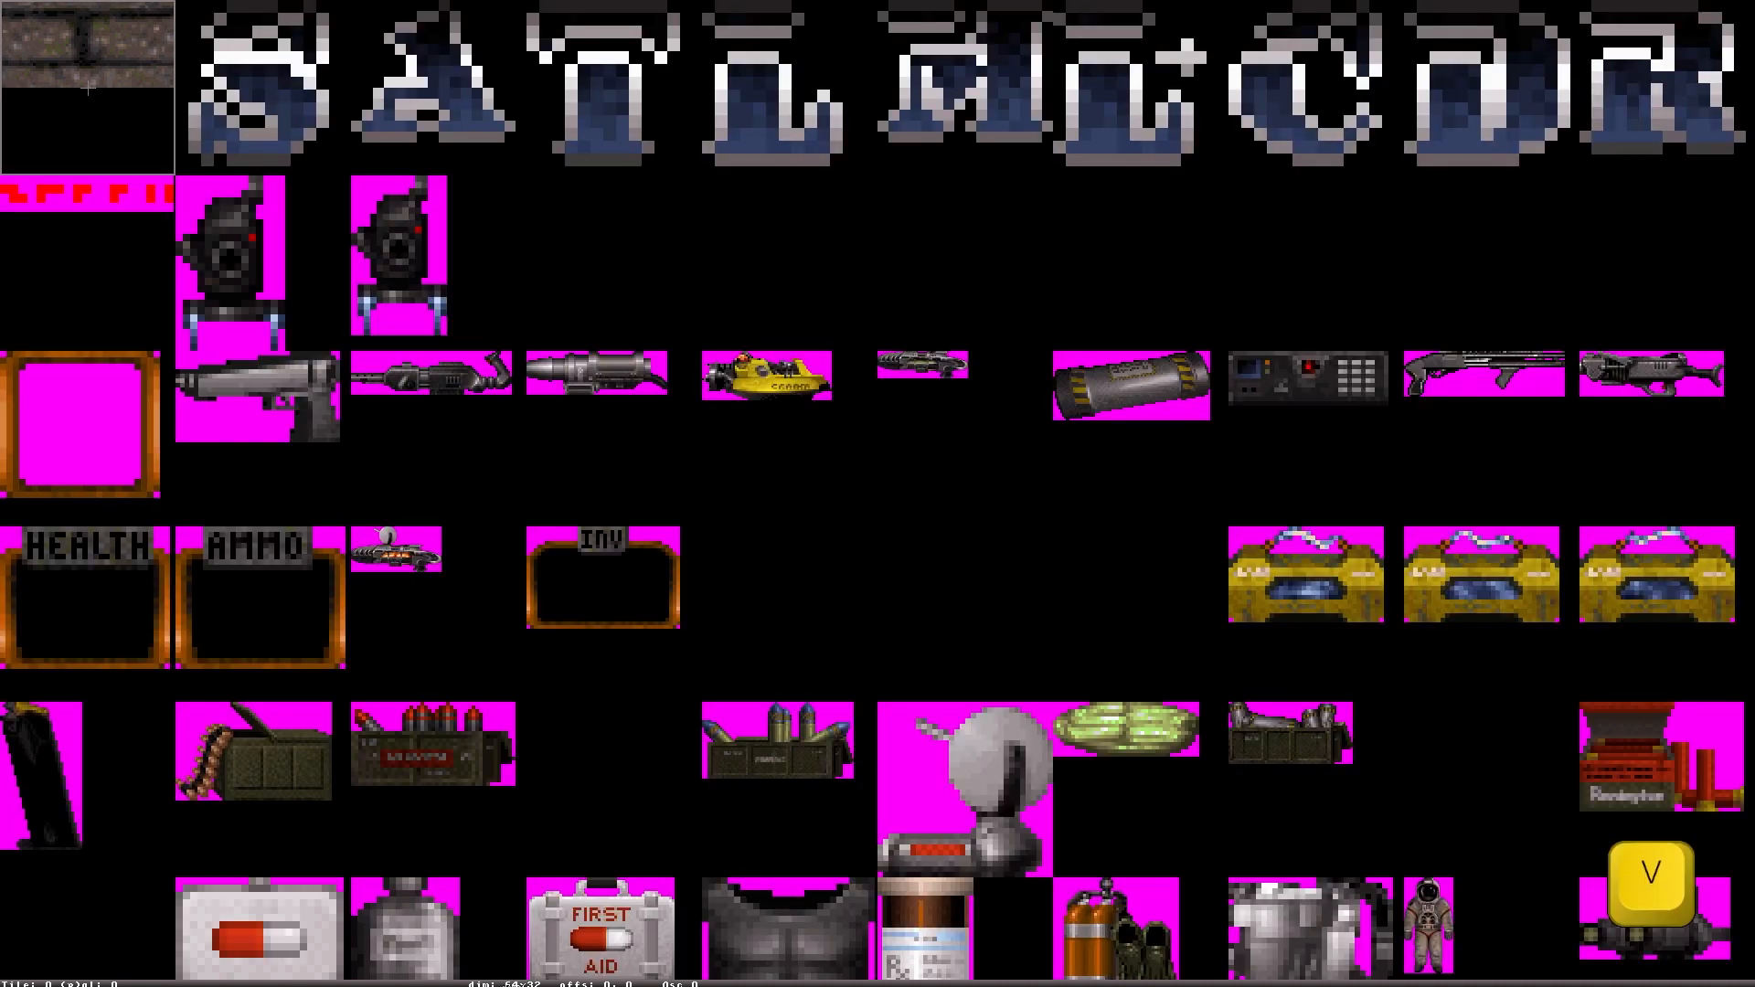
mouse_move(143, 86)
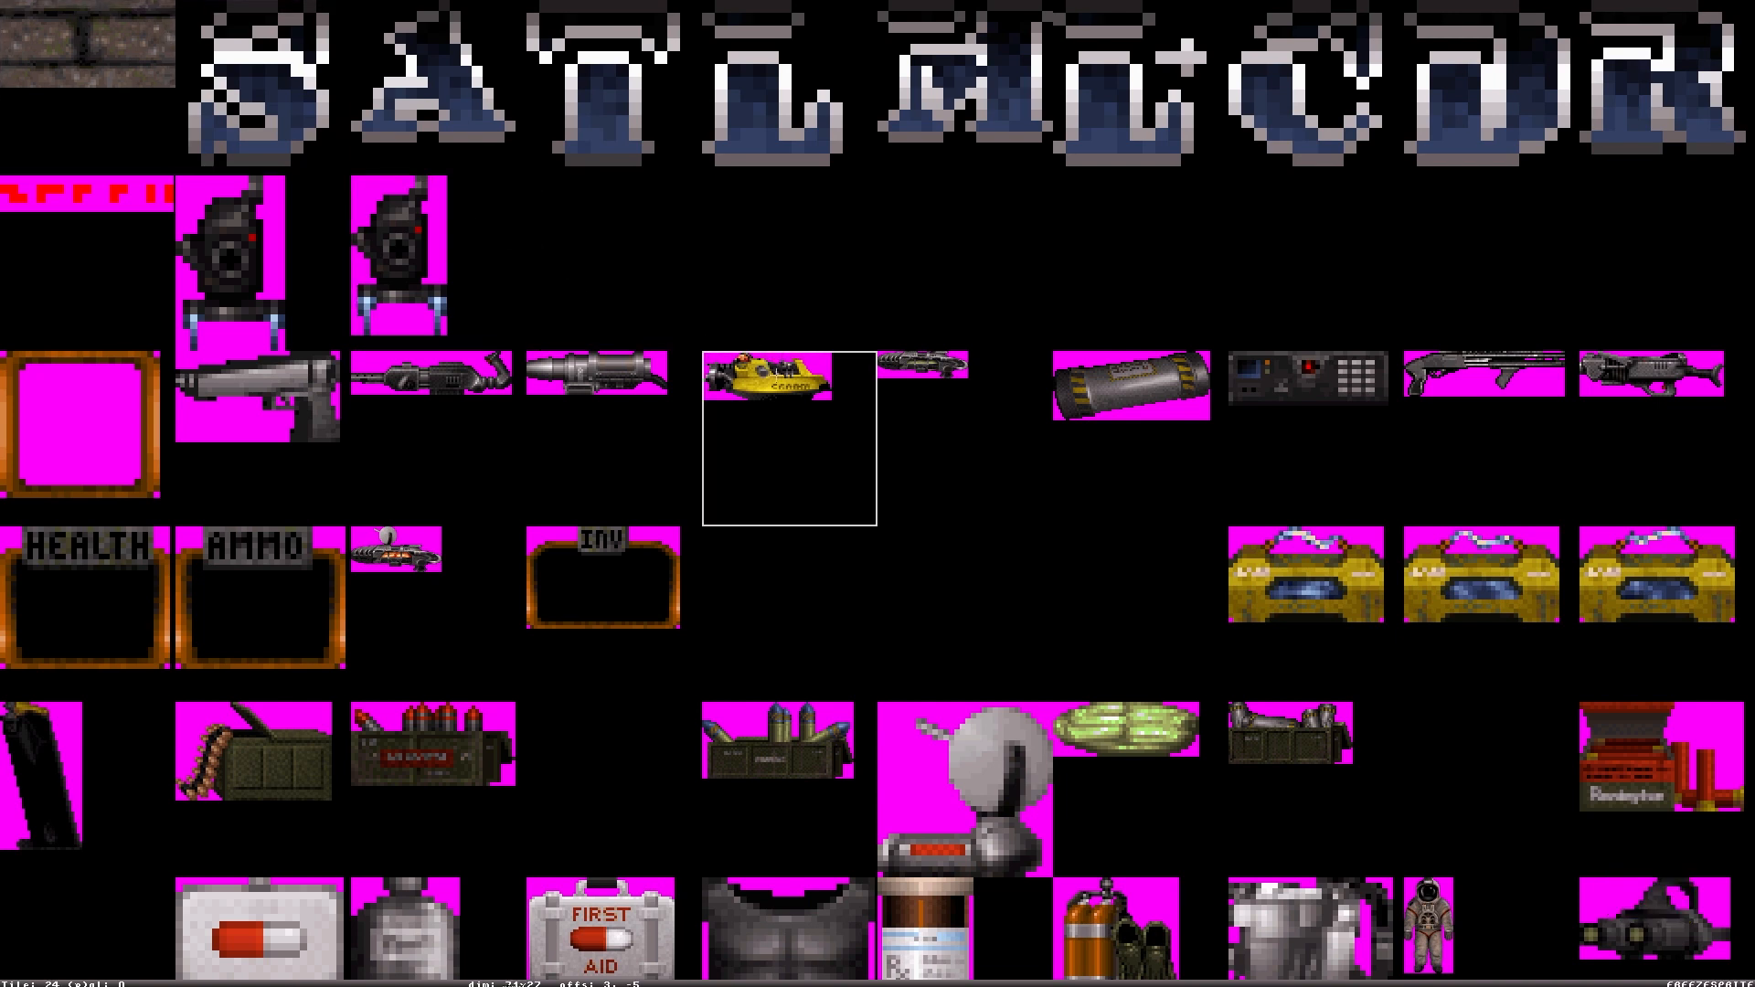
- Scroll the tile browser past item sprites into the wall and panel tiles
scroll("down", 3)
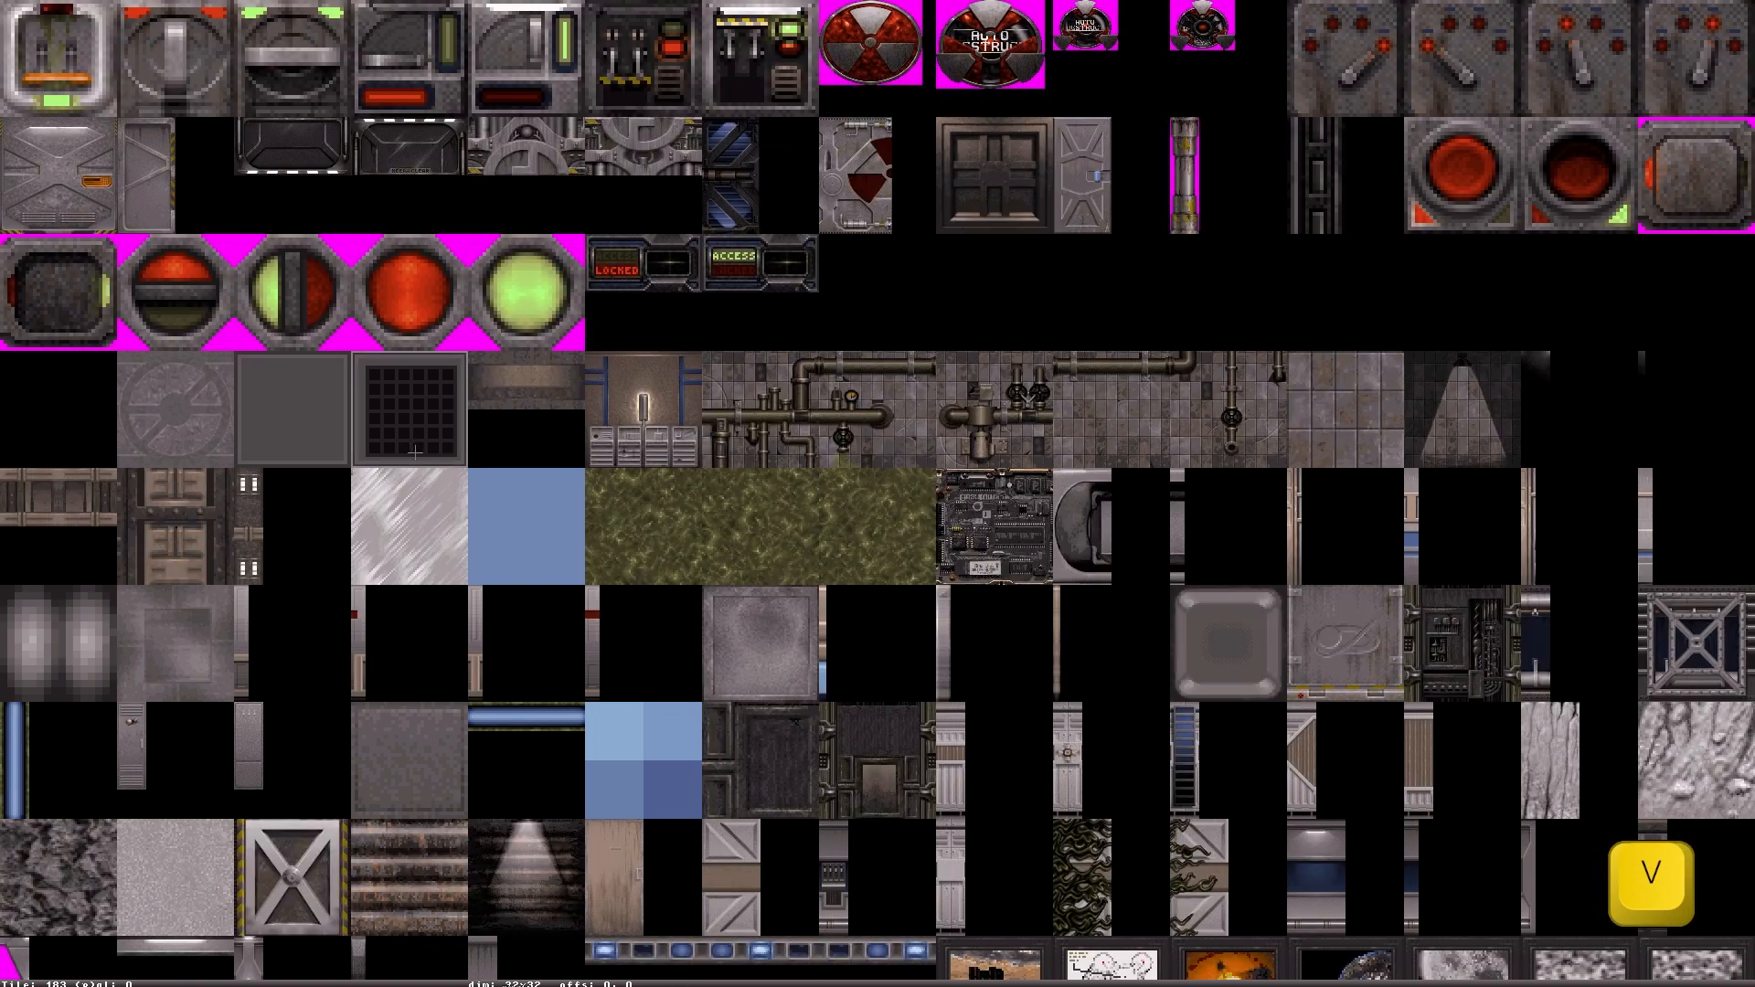
- Apply grey panel tile 289, with its dark blue band, to the far wall
scroll("down", 3)
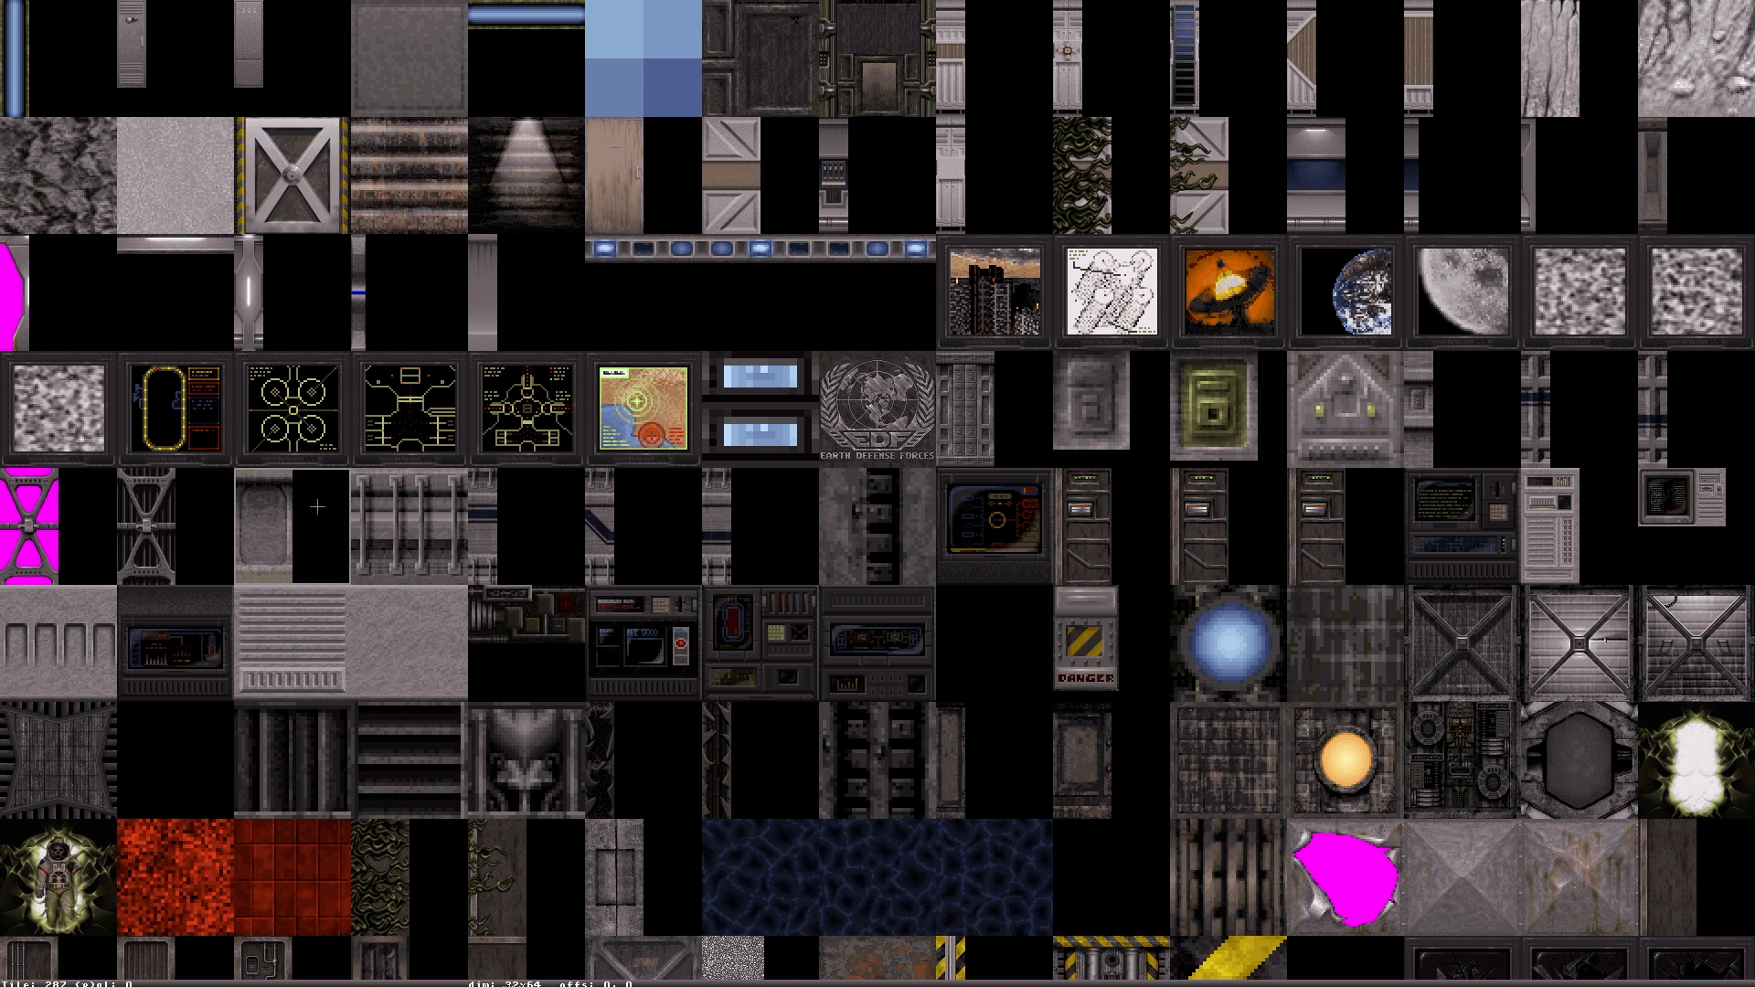
left_click(495, 520)
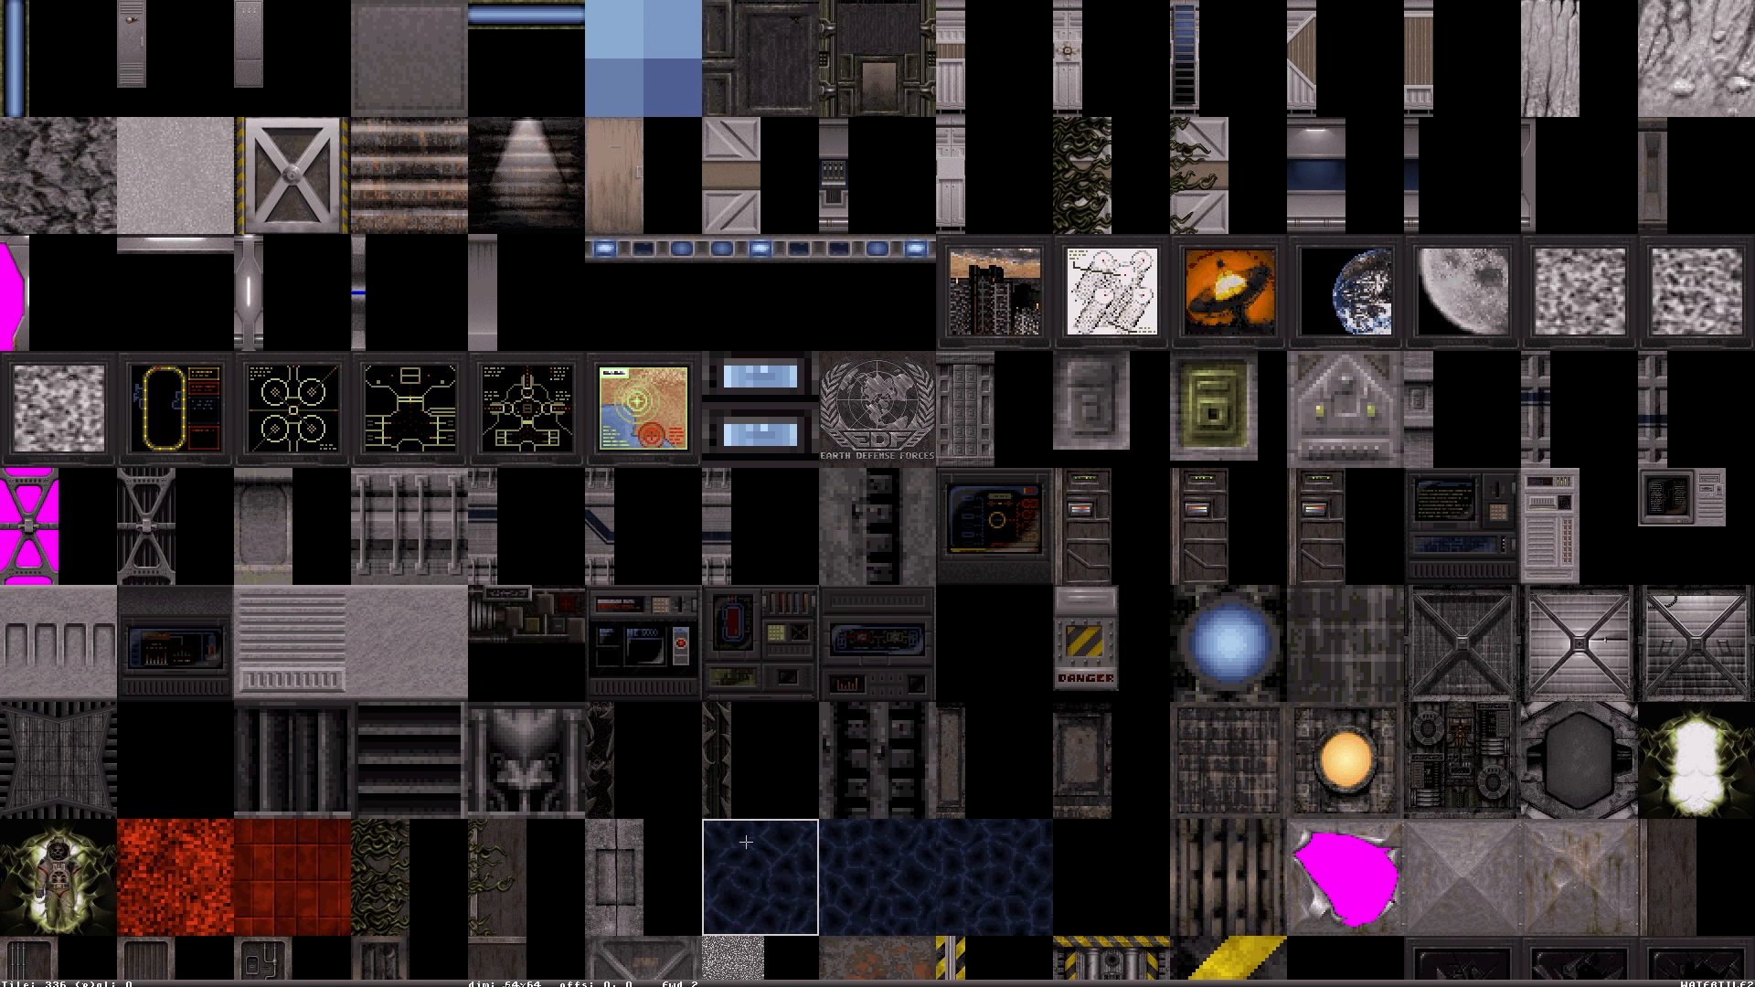
left_click(994, 877)
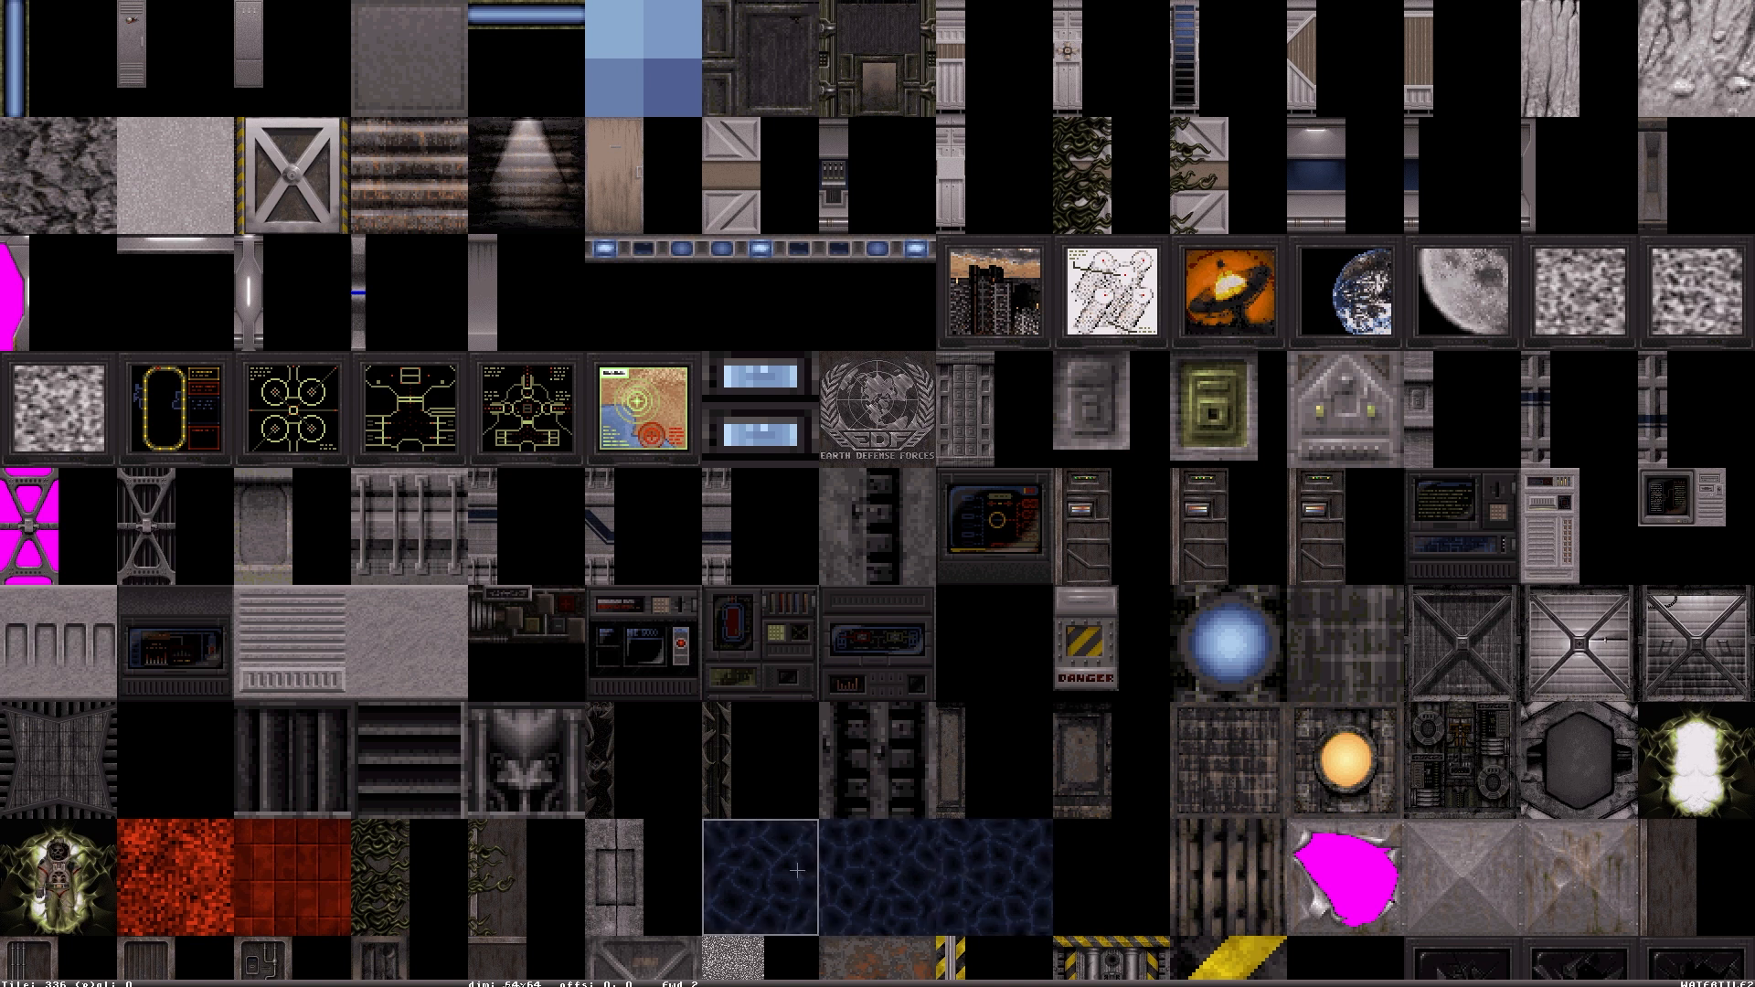
left_click(759, 871)
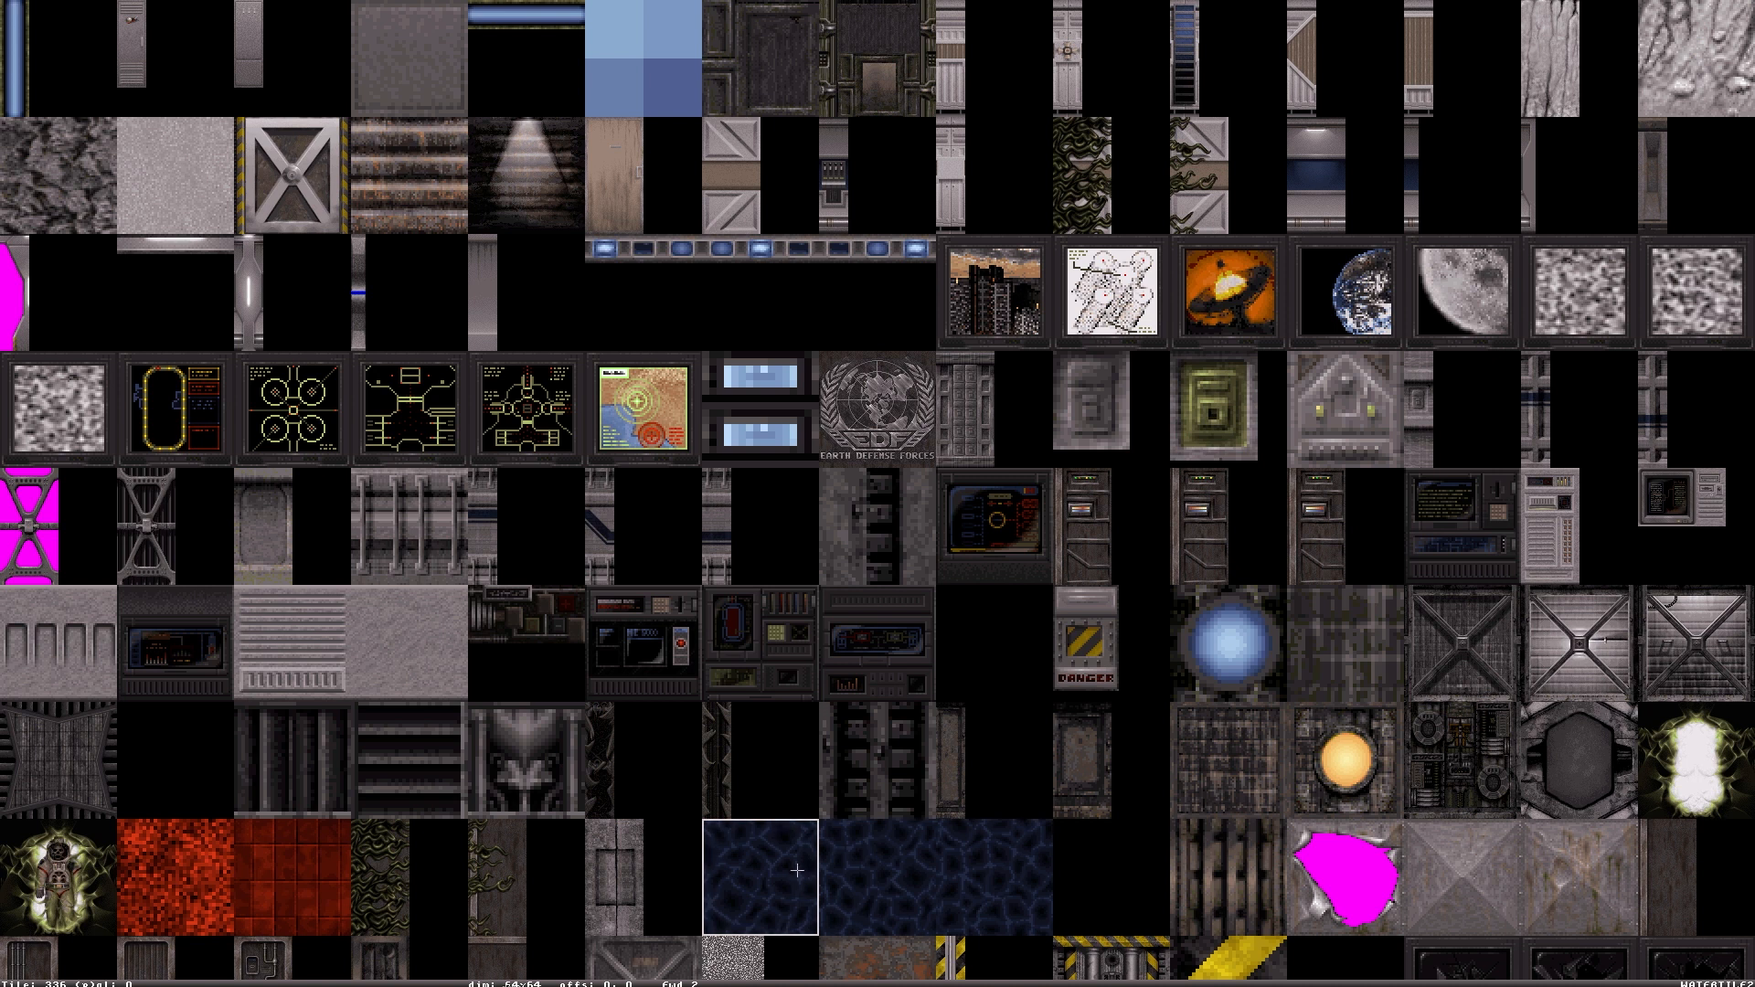
left_click(758, 878)
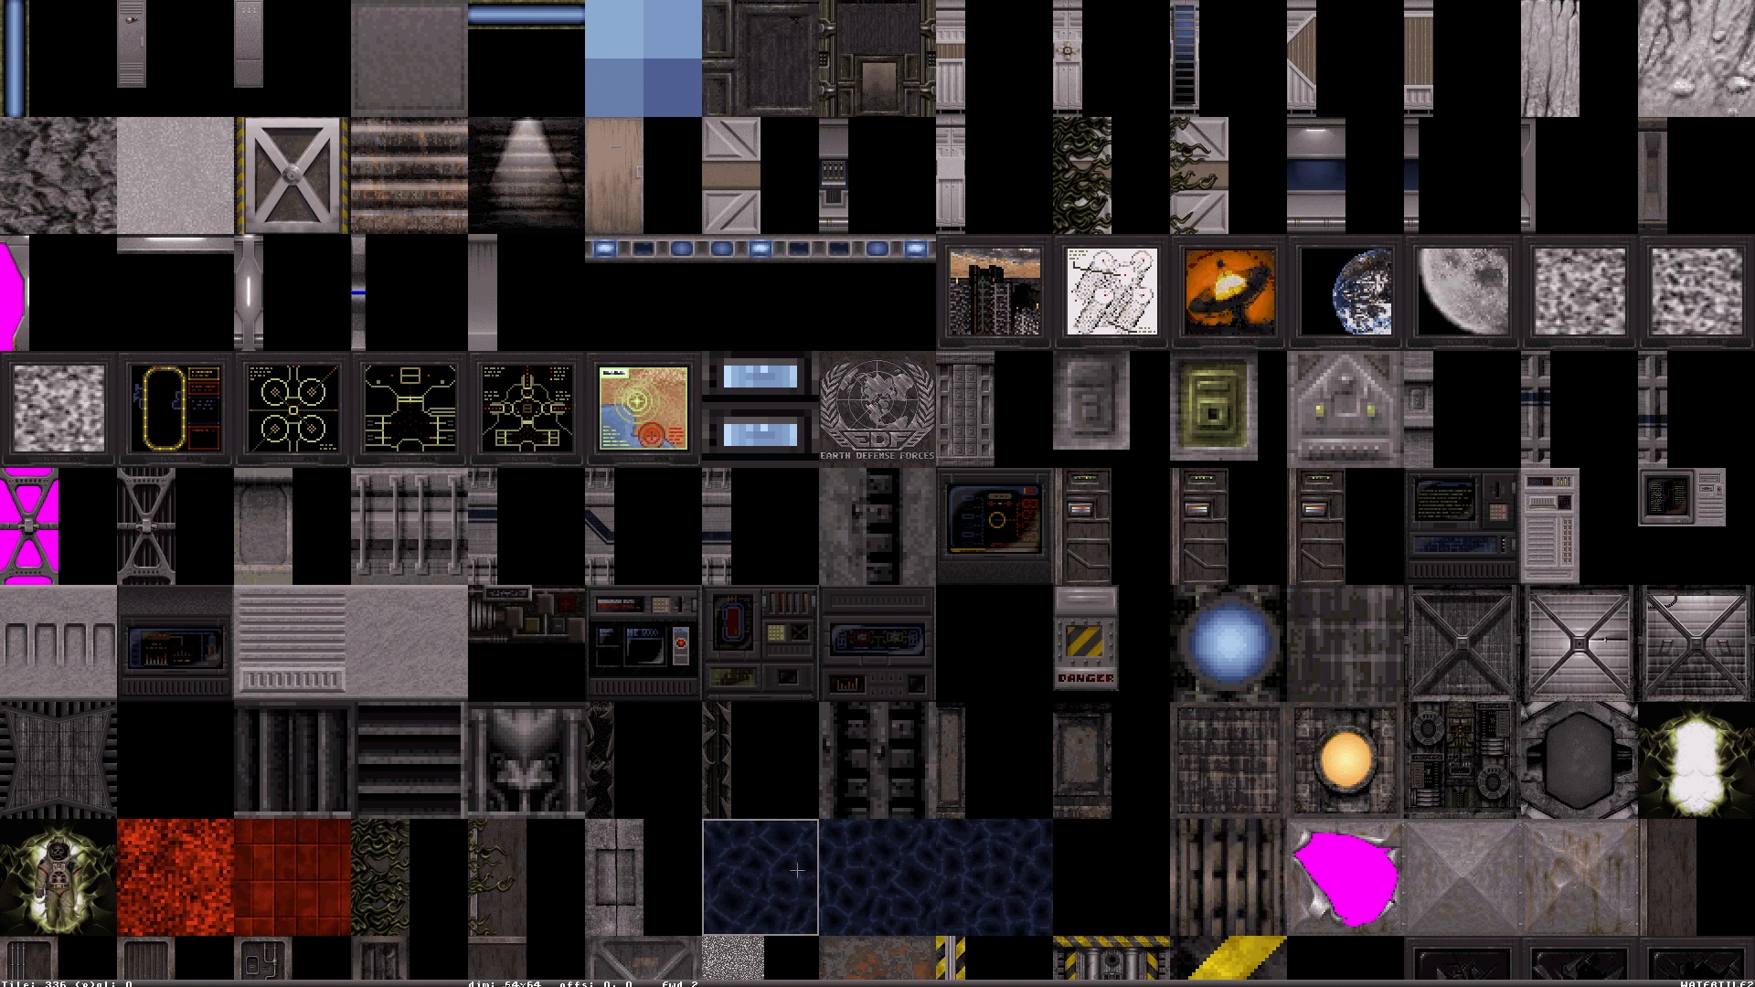
left_click(756, 878)
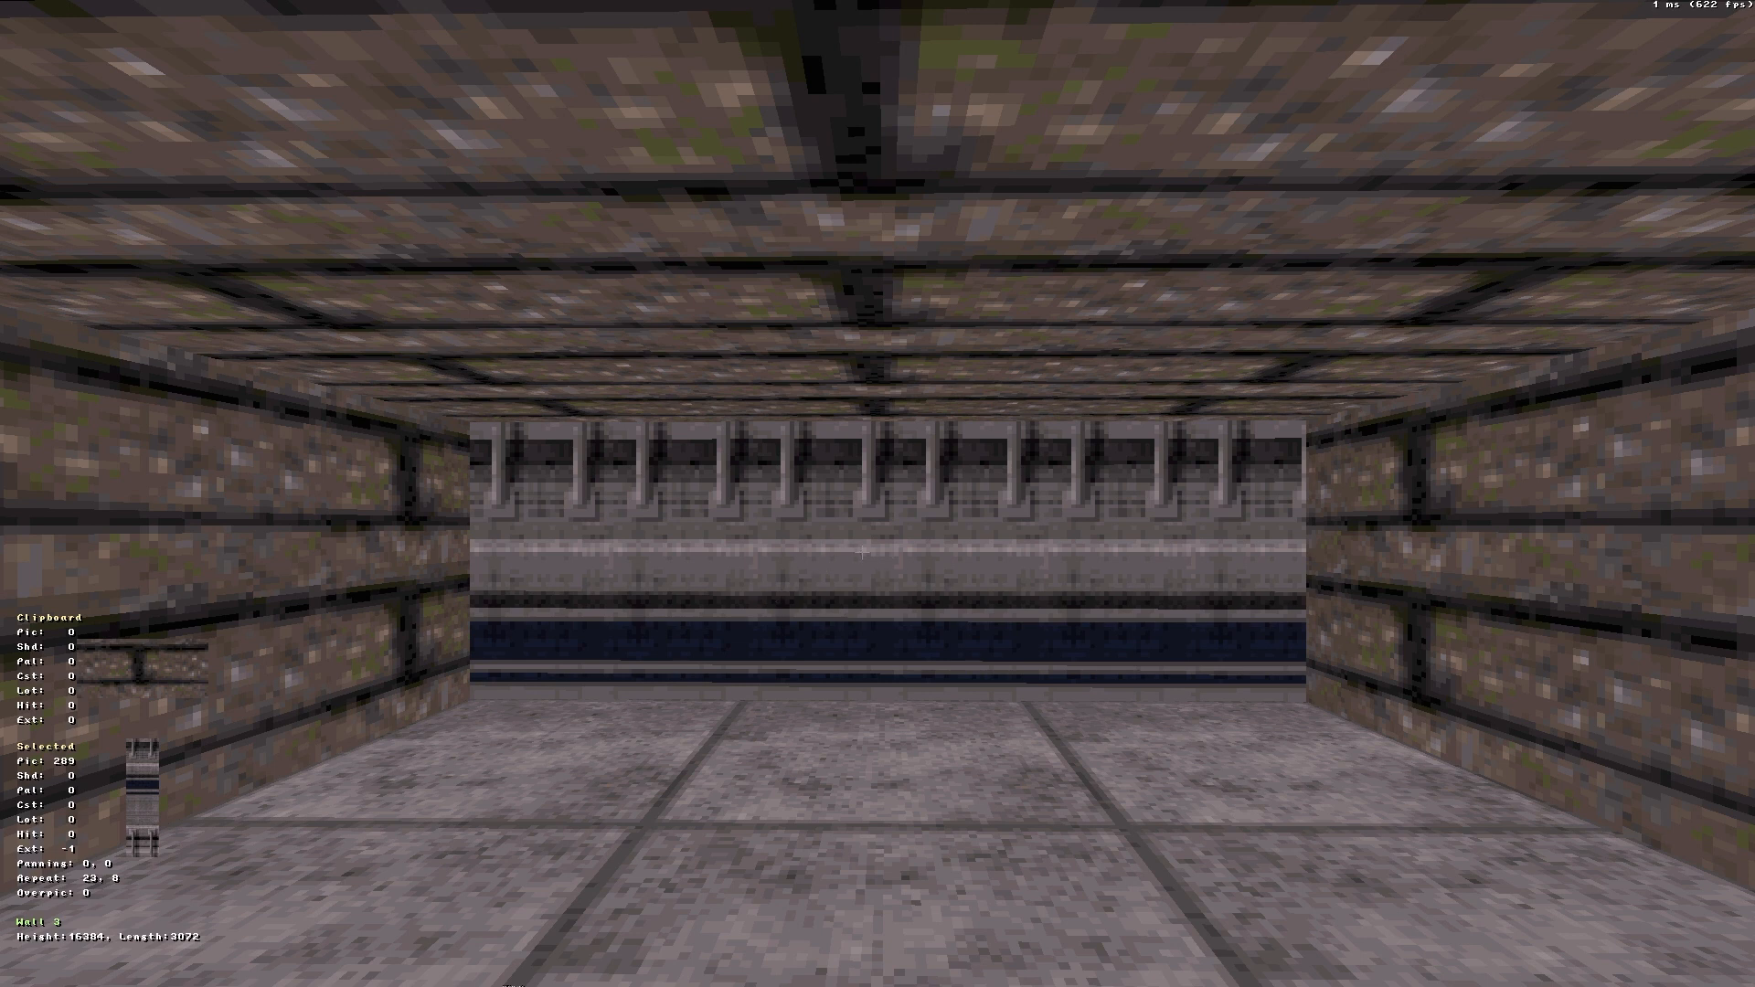
- Copy the far wall's grey panel texture to the clipboard
key("tab")
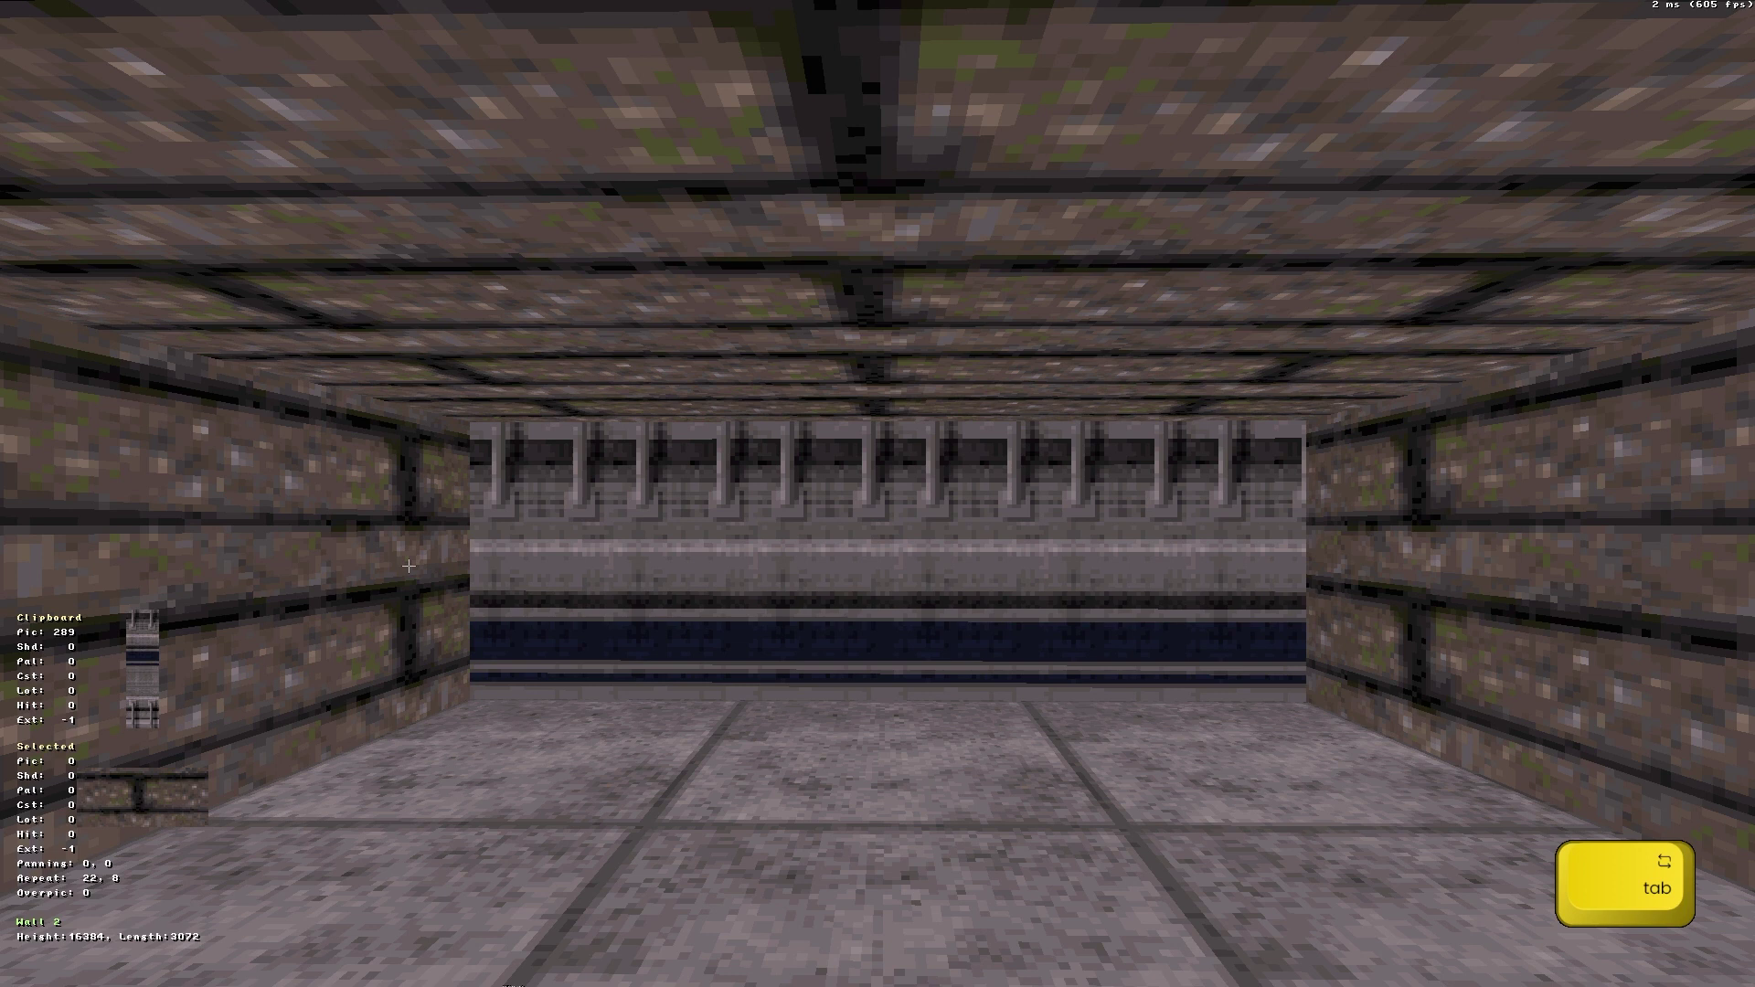
key("enter")
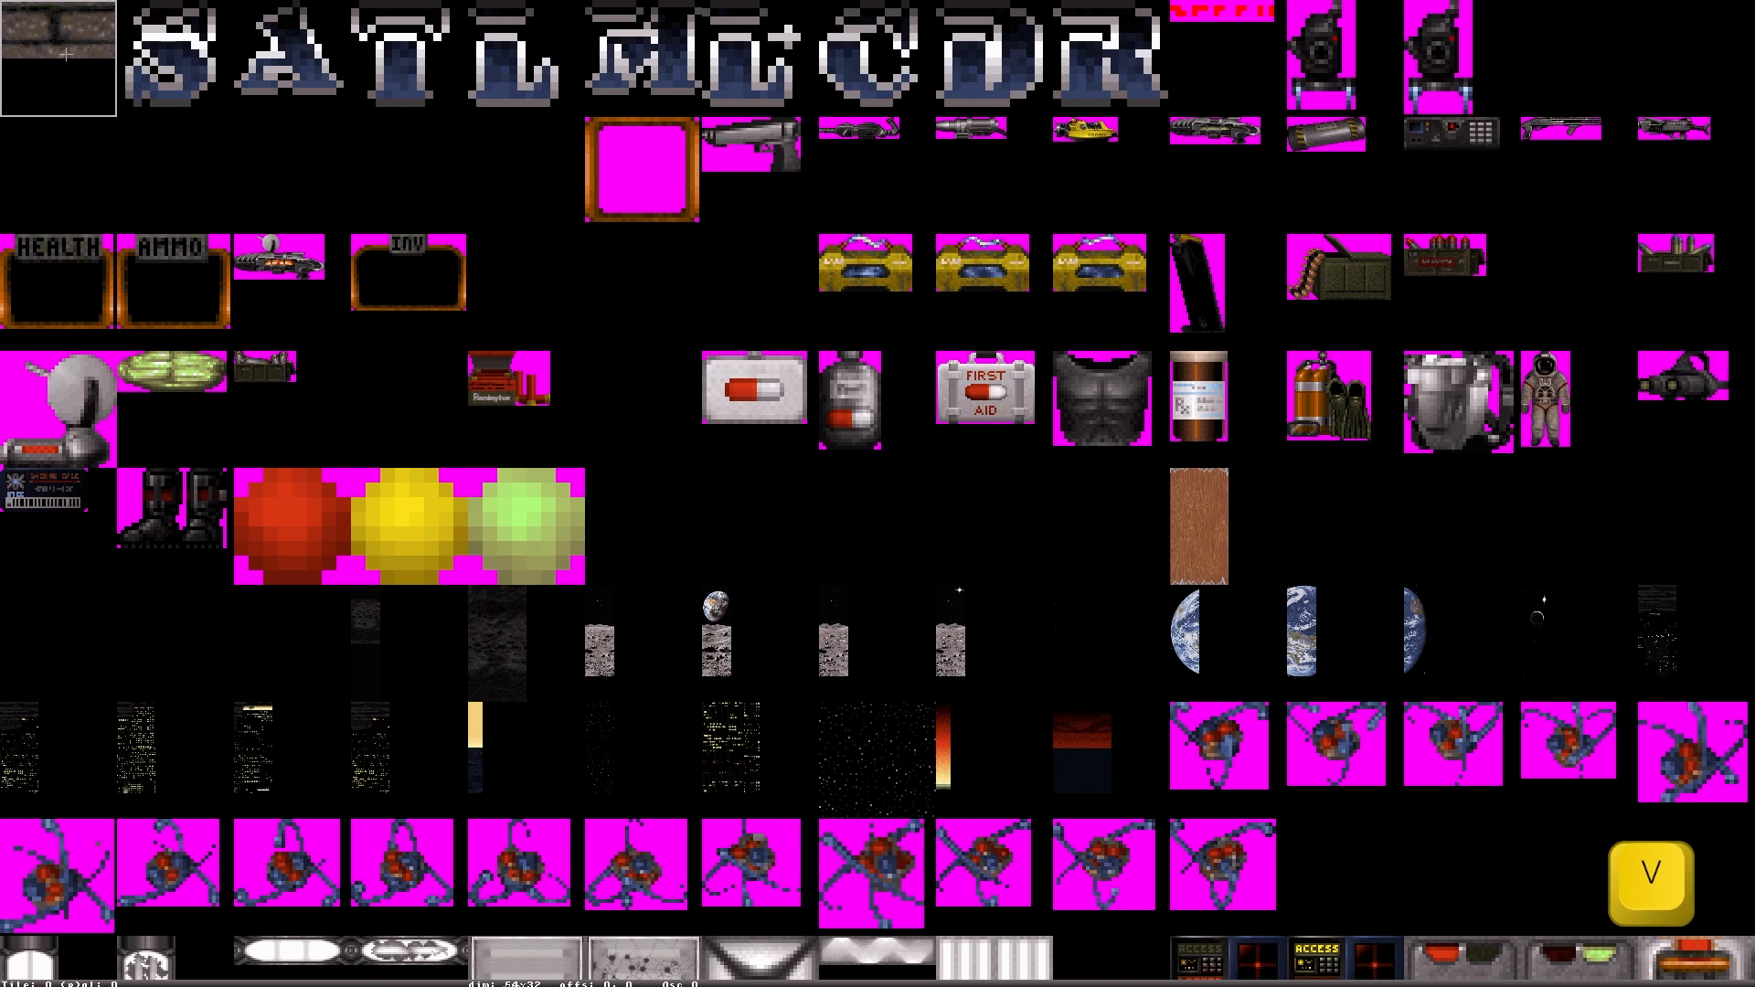
- Browse the tile catalogue for a grey tile texture for the ceiling
scroll("down", 3)
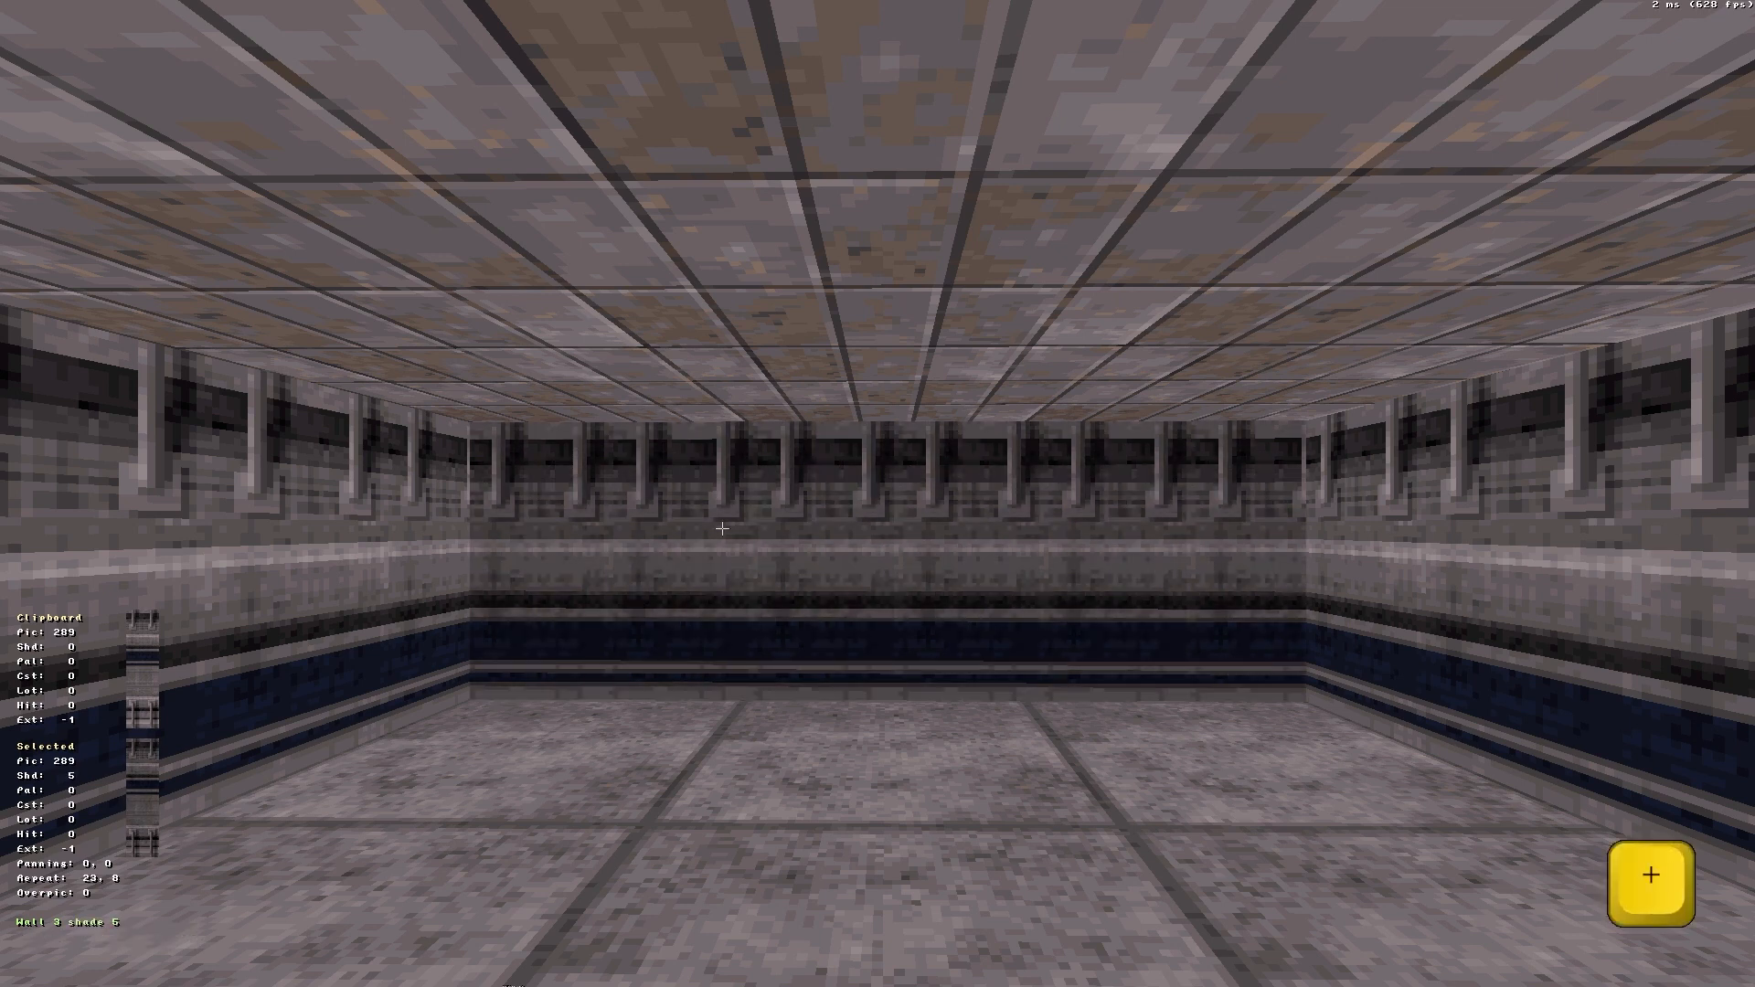
- Adjust far-wall shade and repeat, scale down the floor tiles, and pan the wall pattern
left_click(1651, 872)
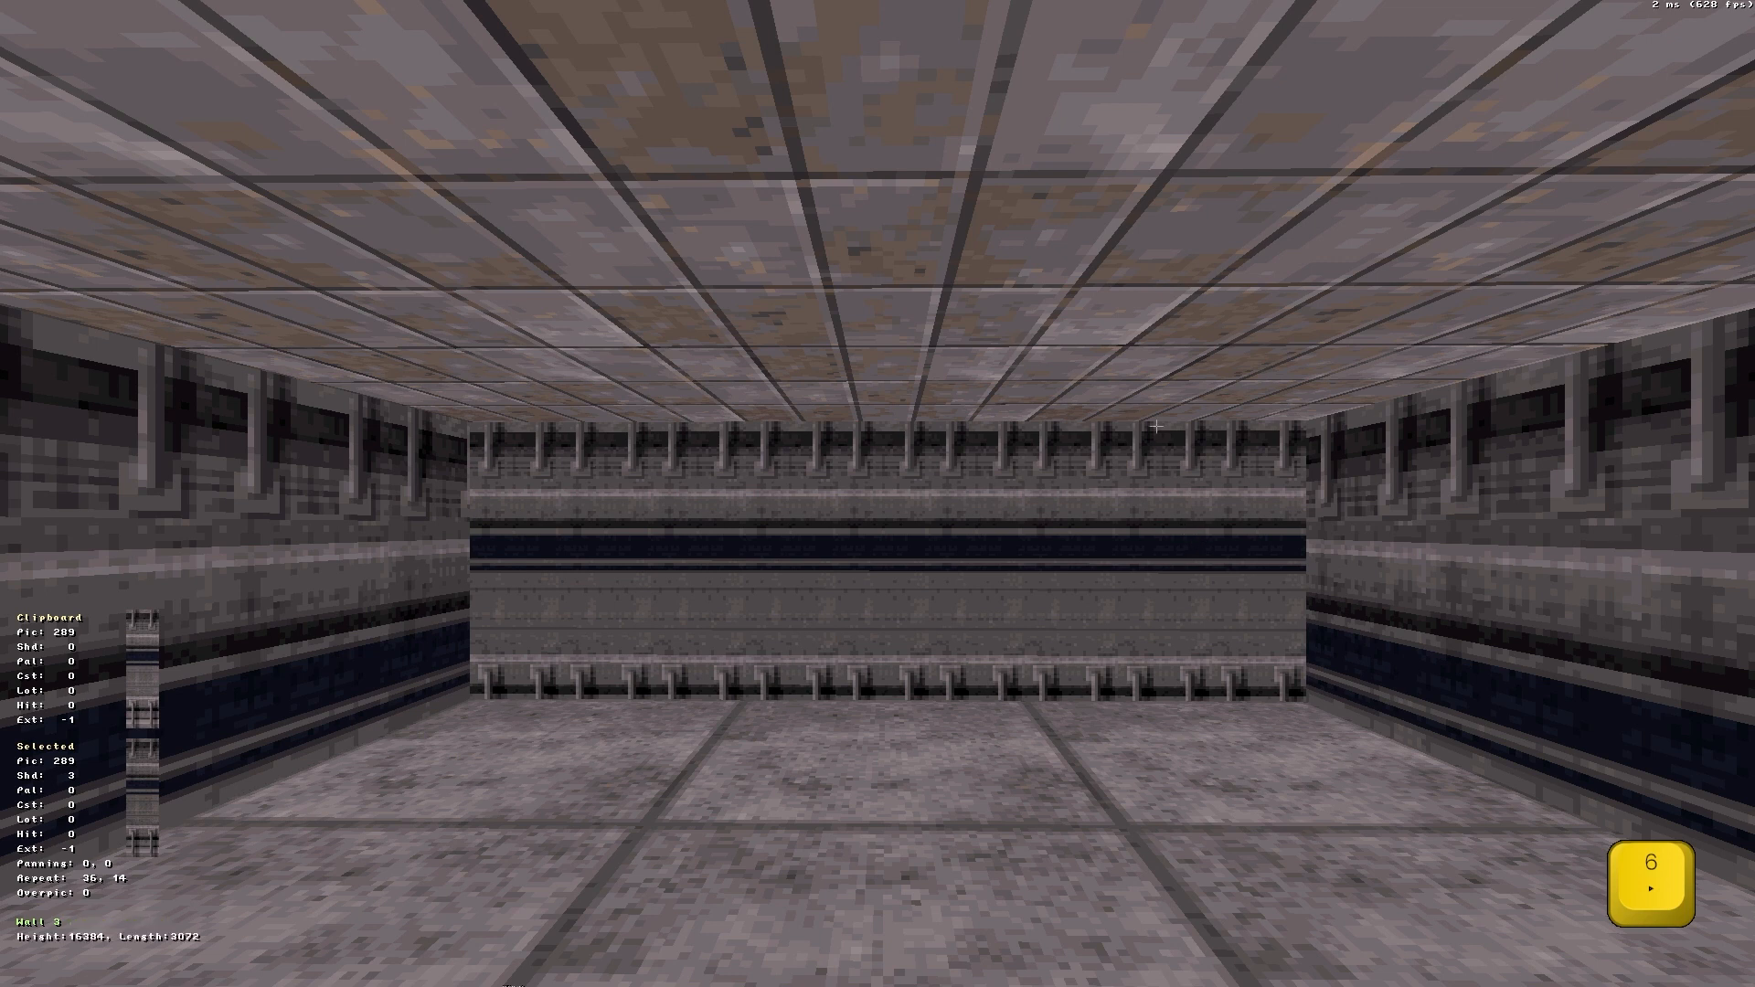
left_click(1082, 748)
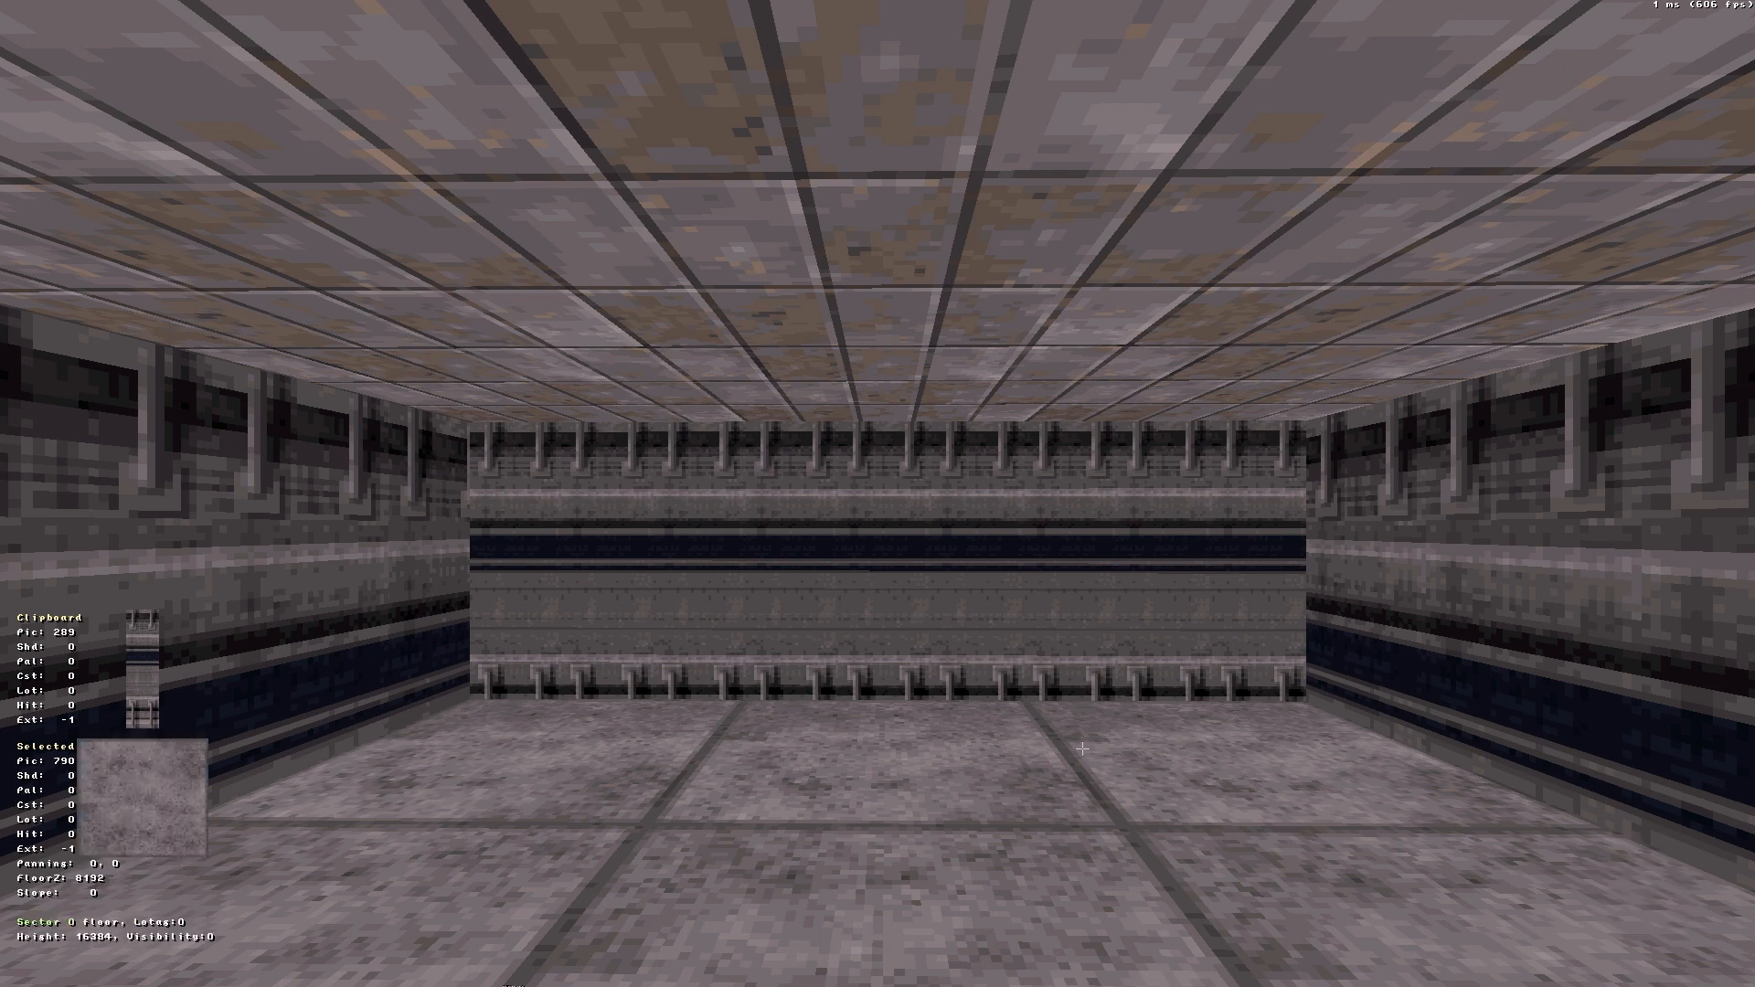
key("e")
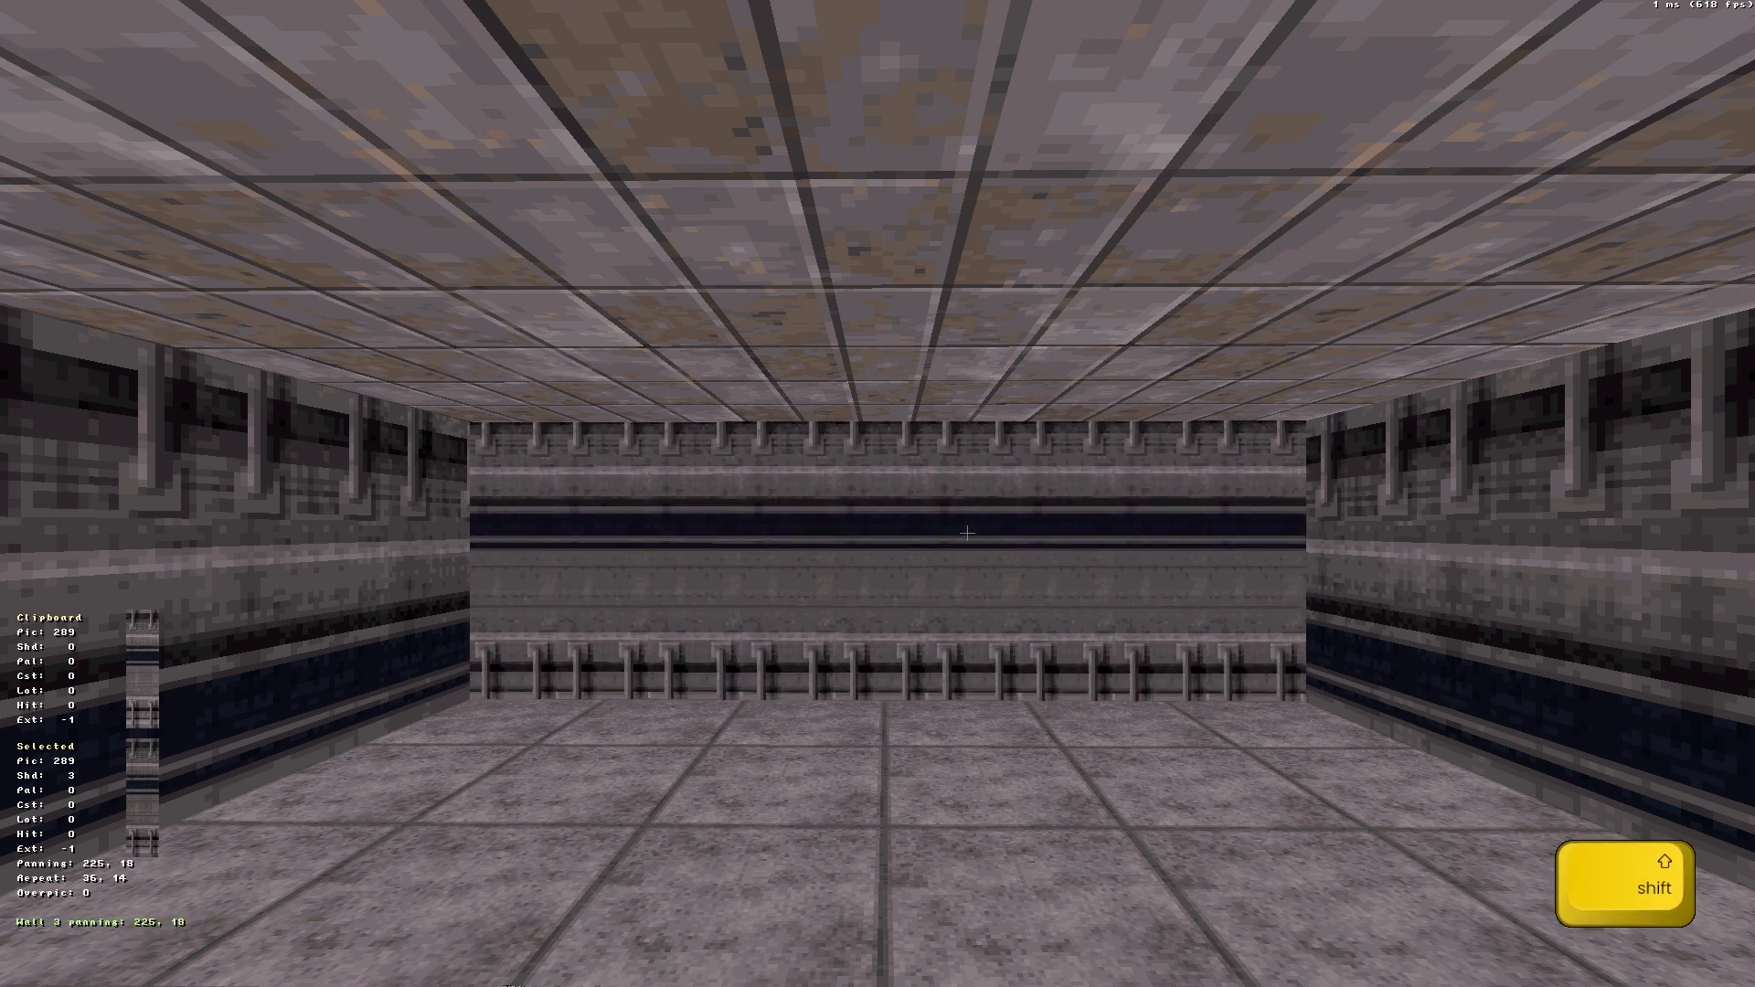
key("alt")
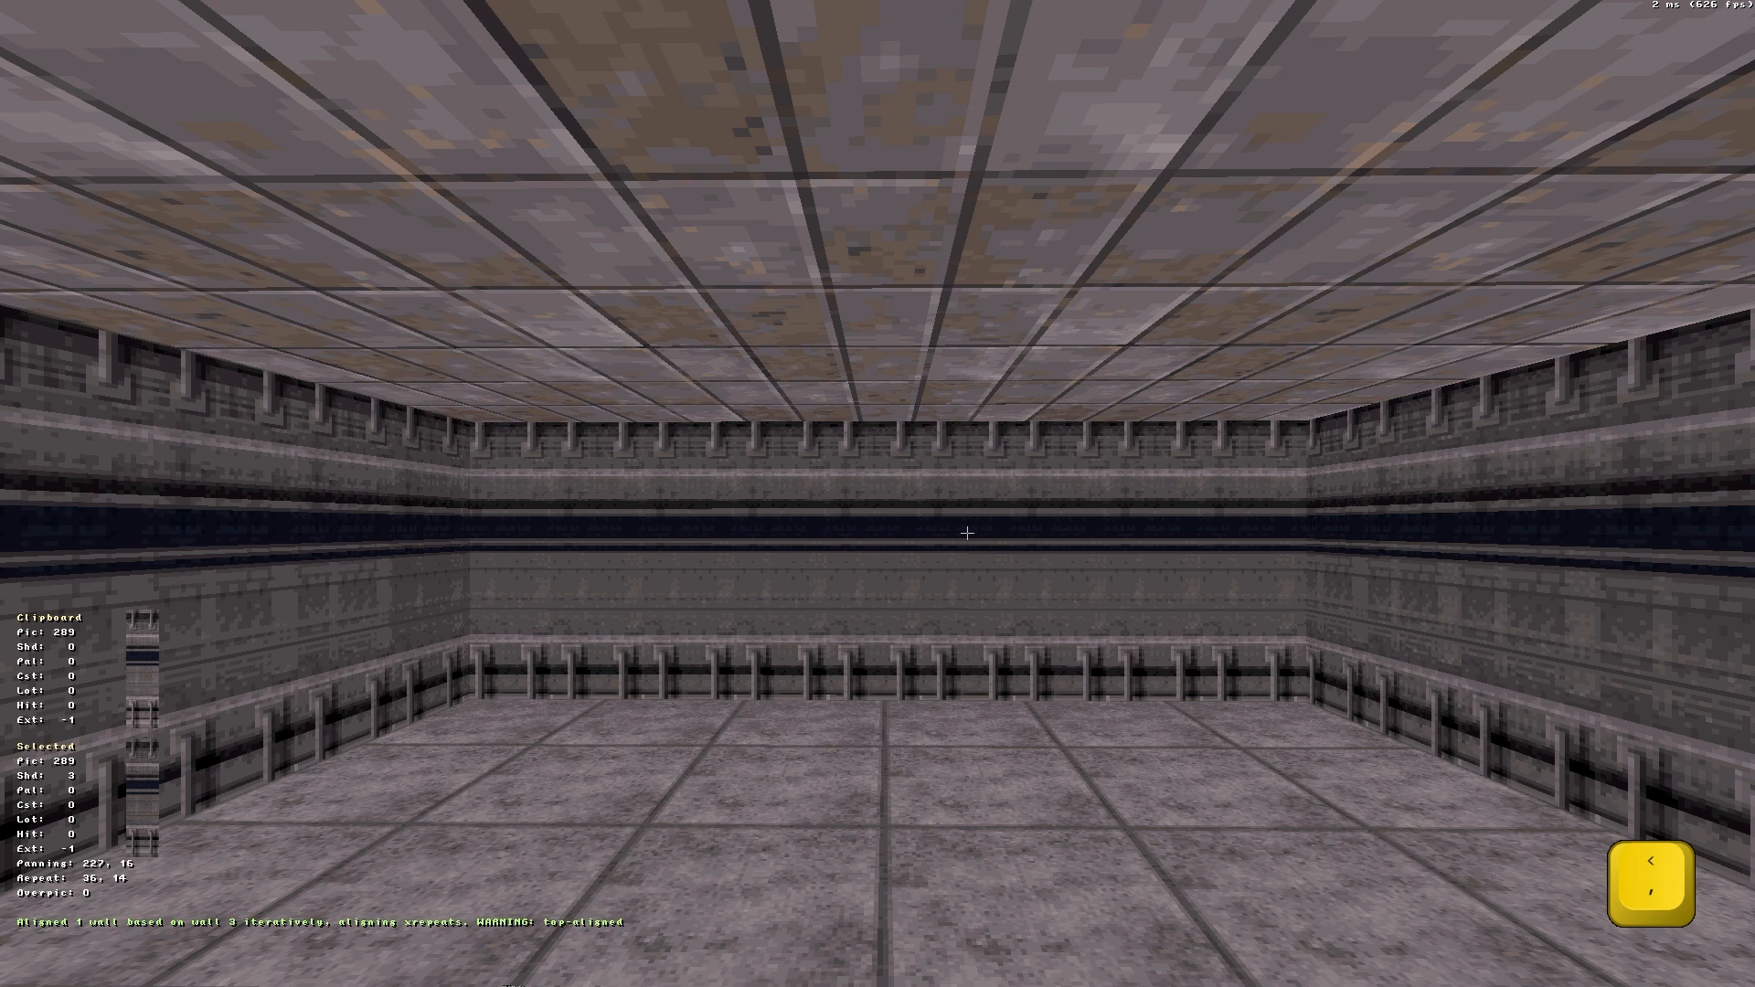
- Auto-align the side walls to the far wall's panel scale and offset
key("f")
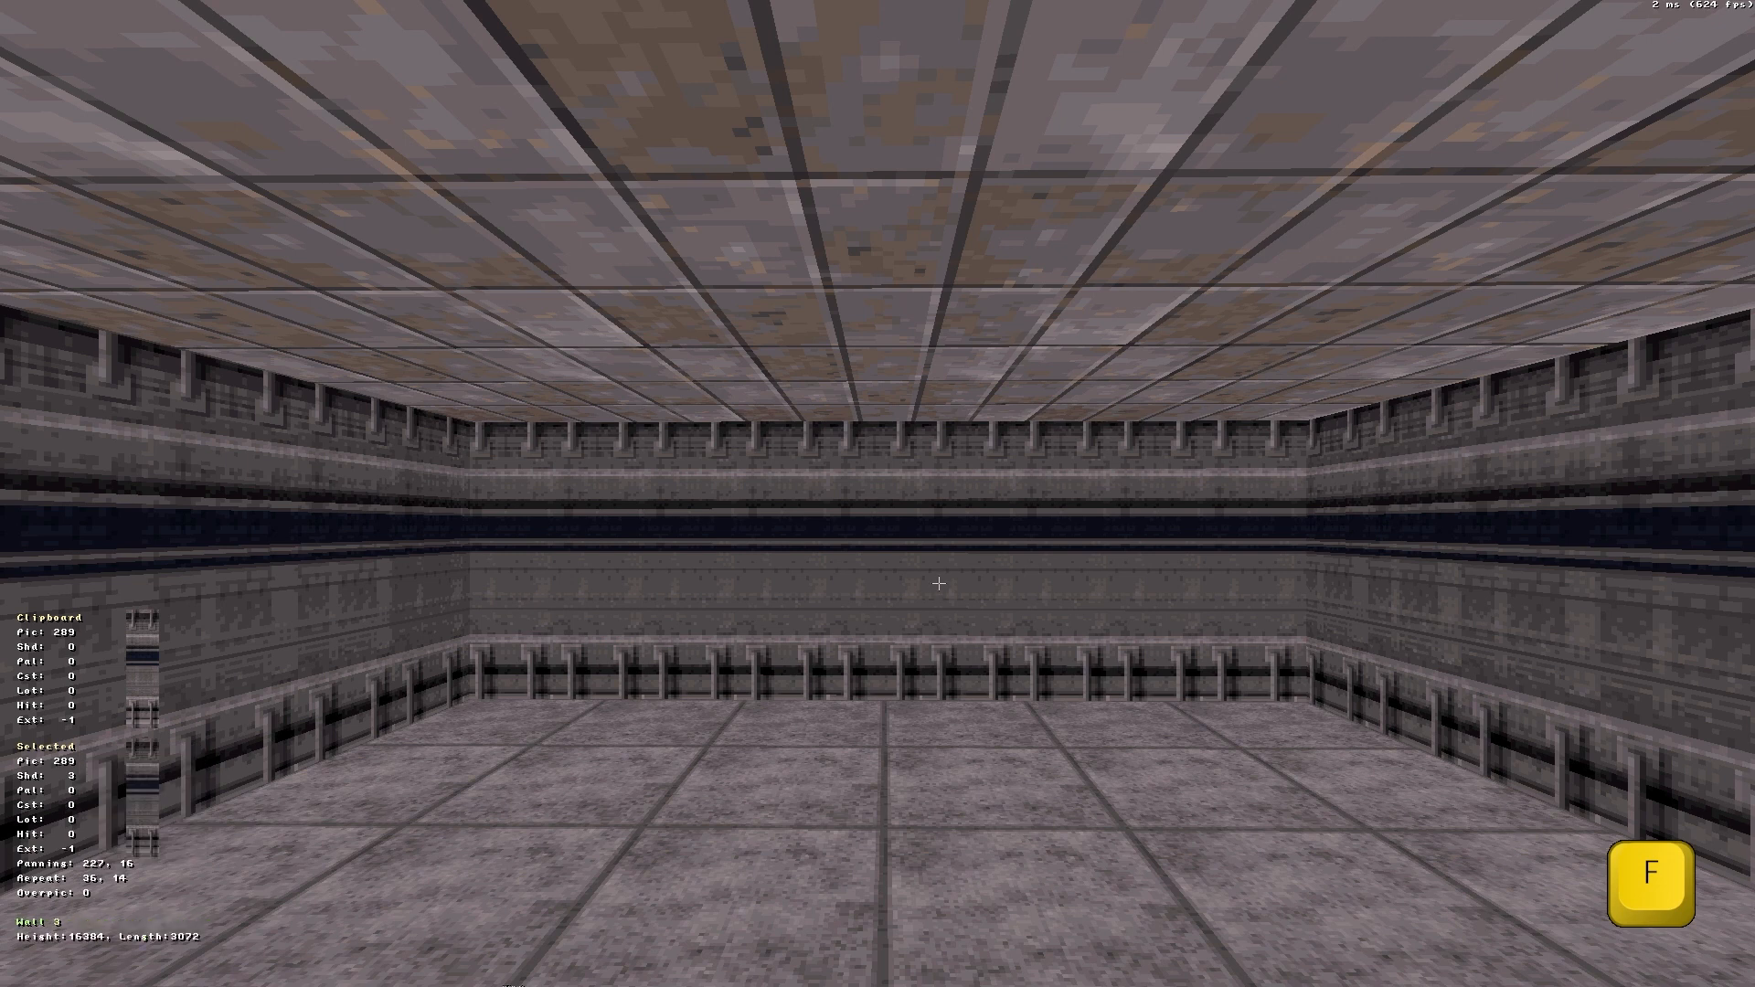
key("r")
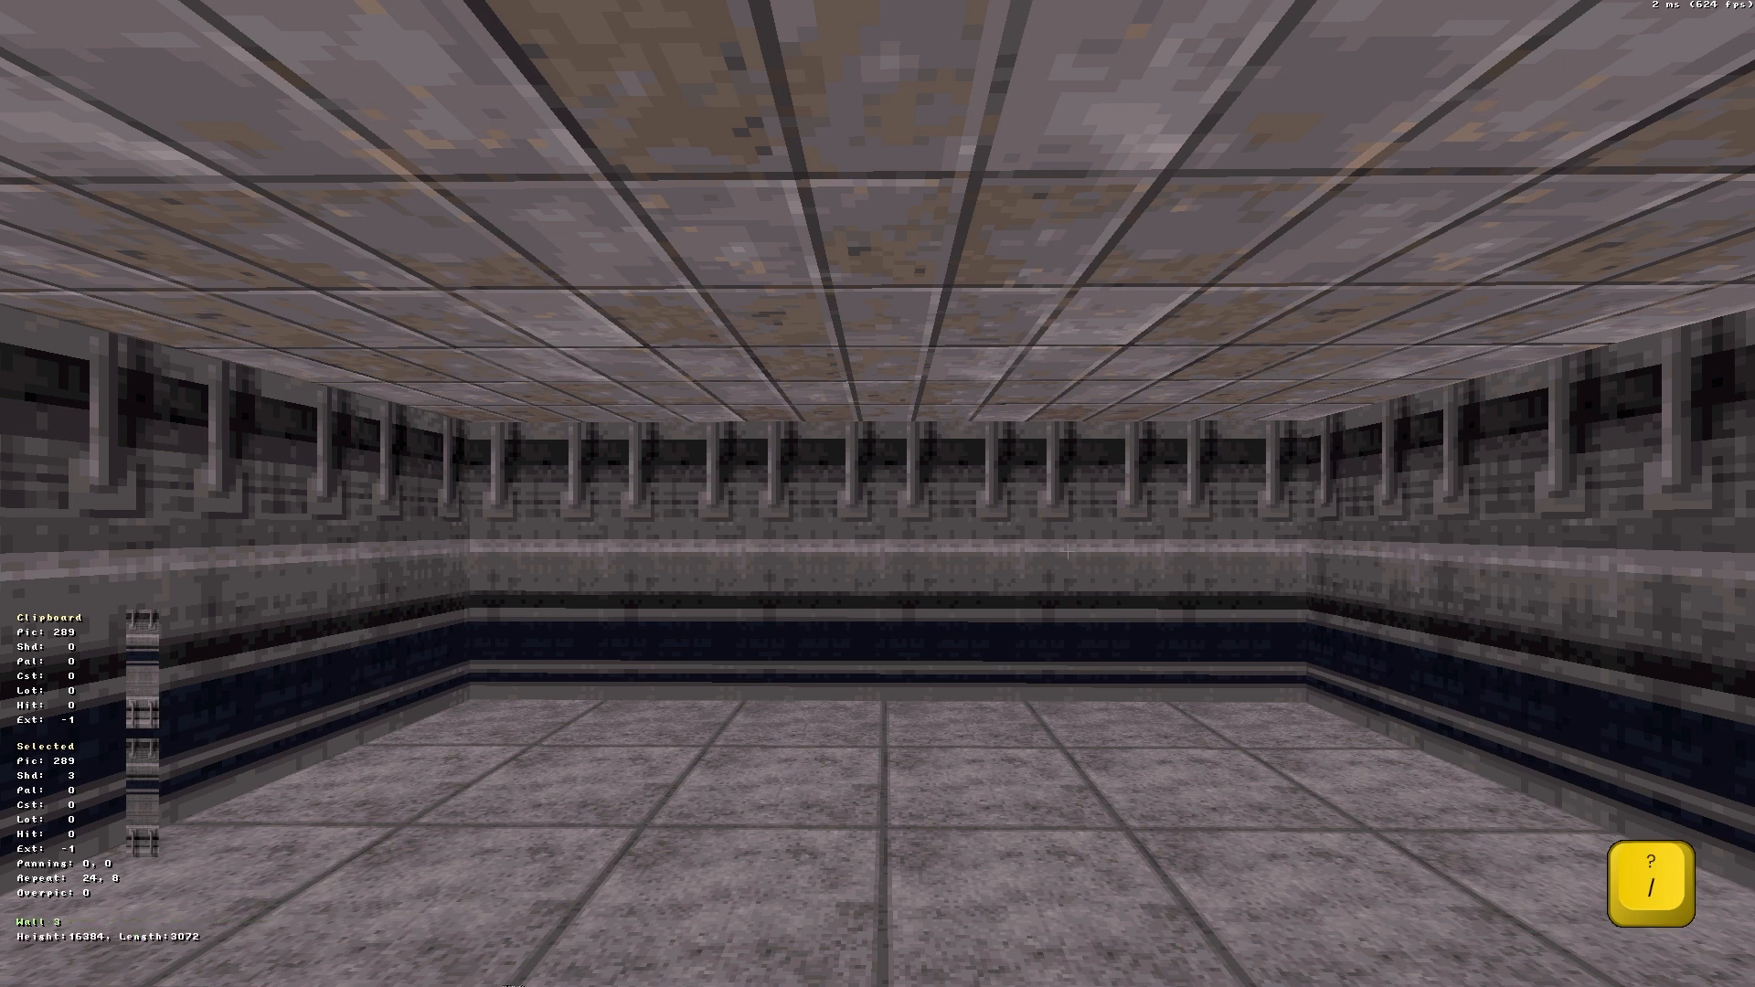
- Reset wall repeat and panning, set the far wall's palette to 26, and darken it
key("alt")
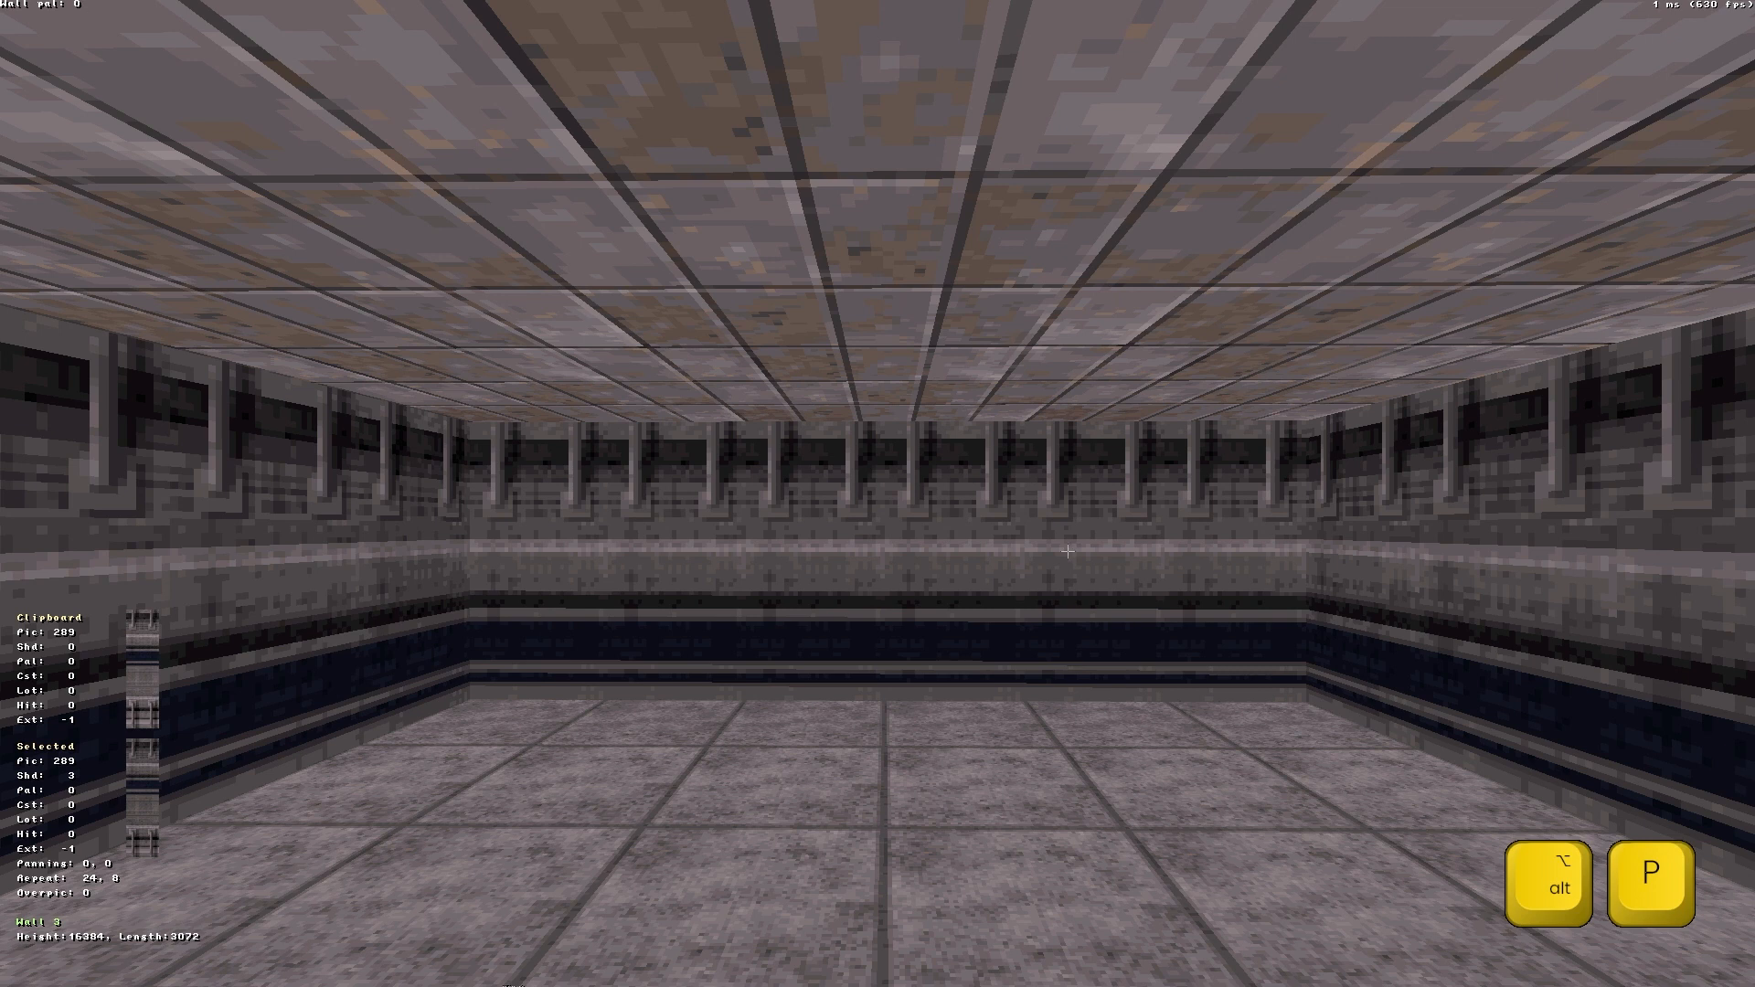
key("2")
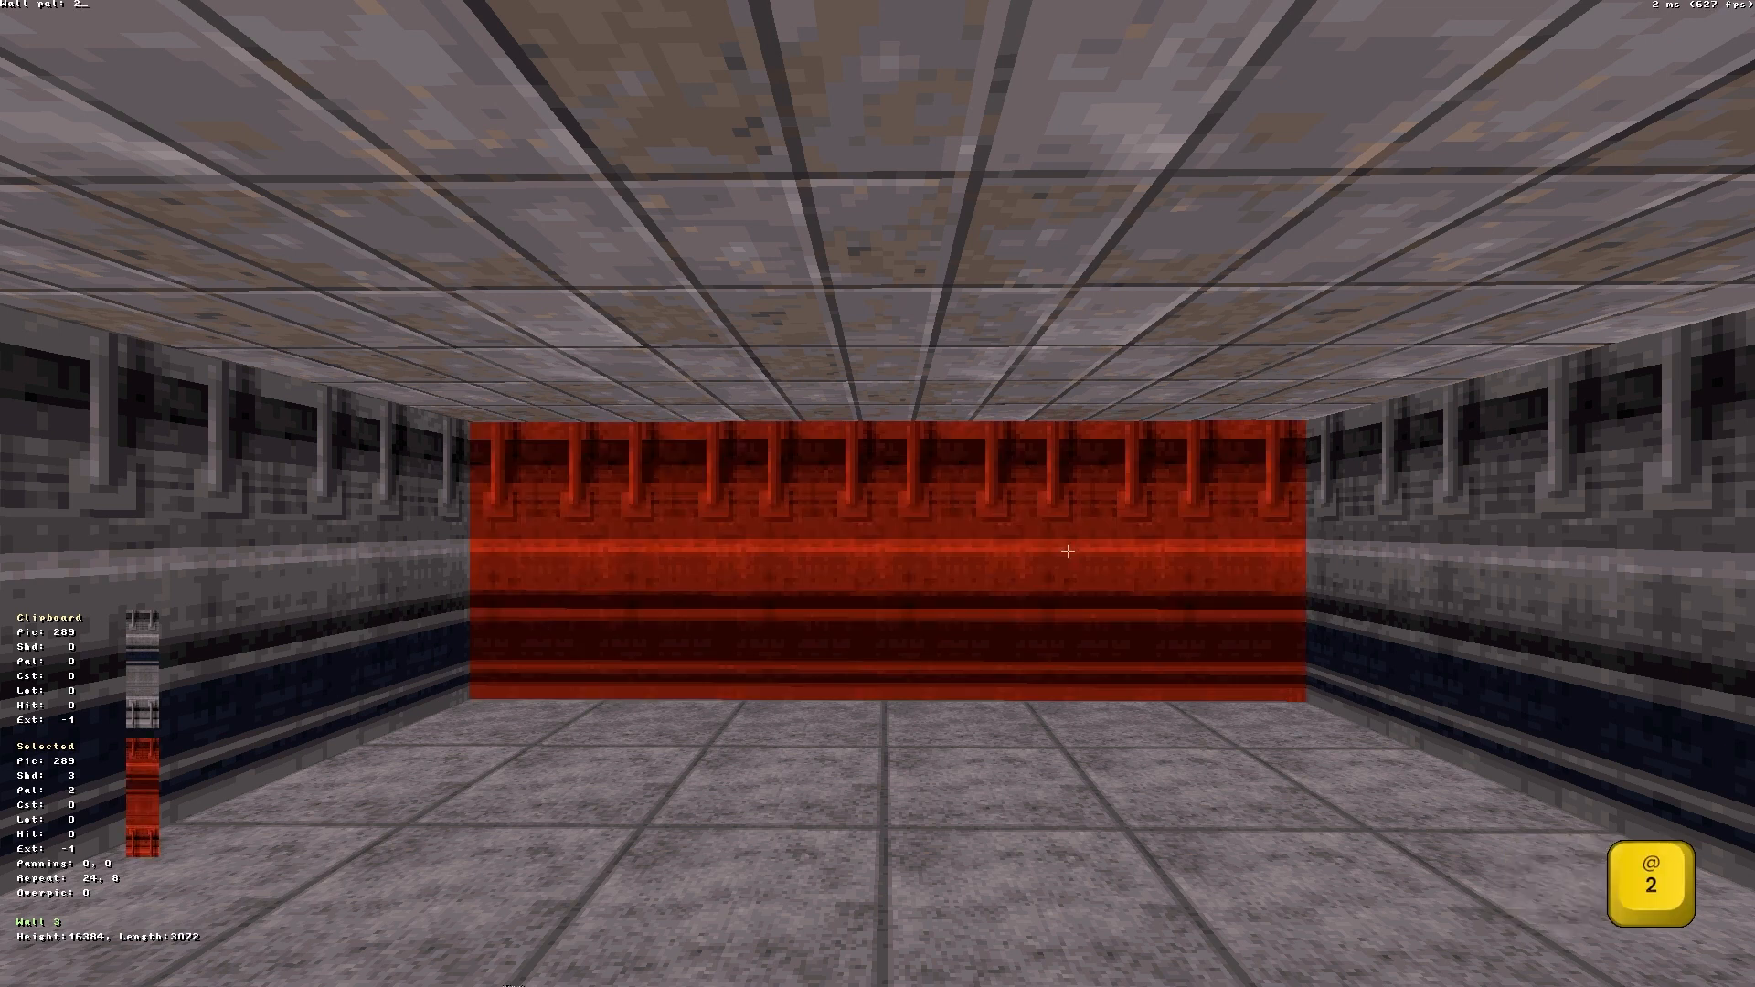
key("enter")
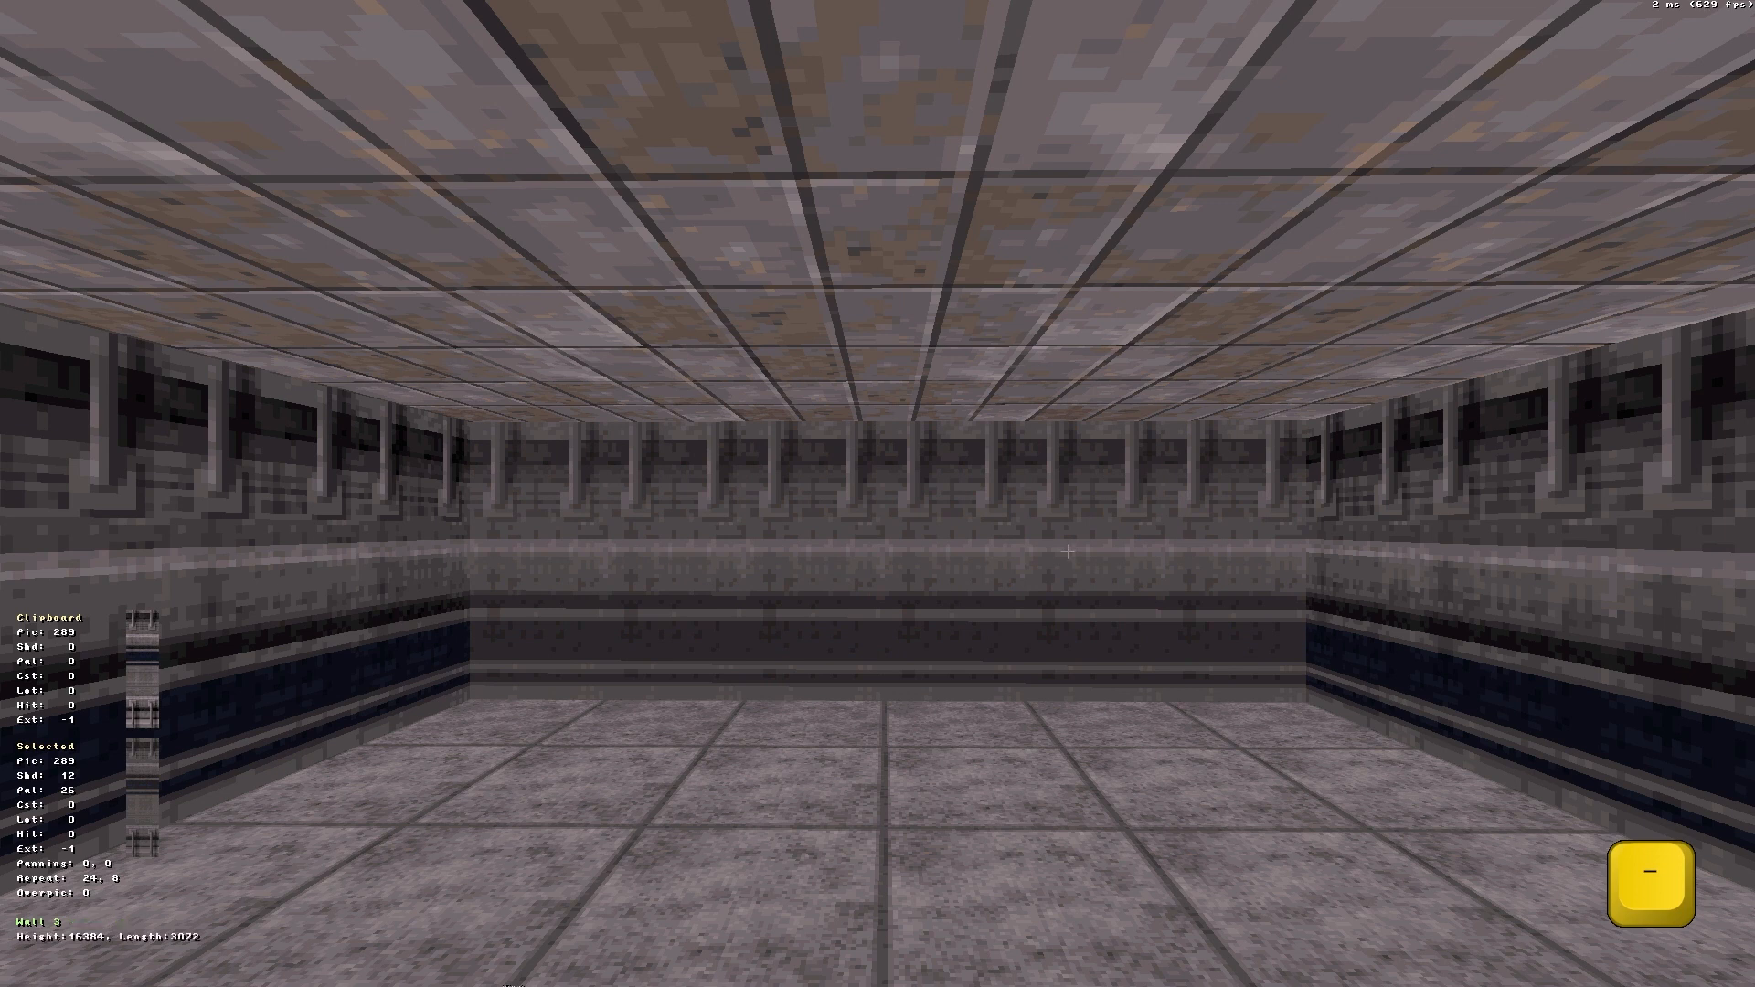
left_click(1647, 879)
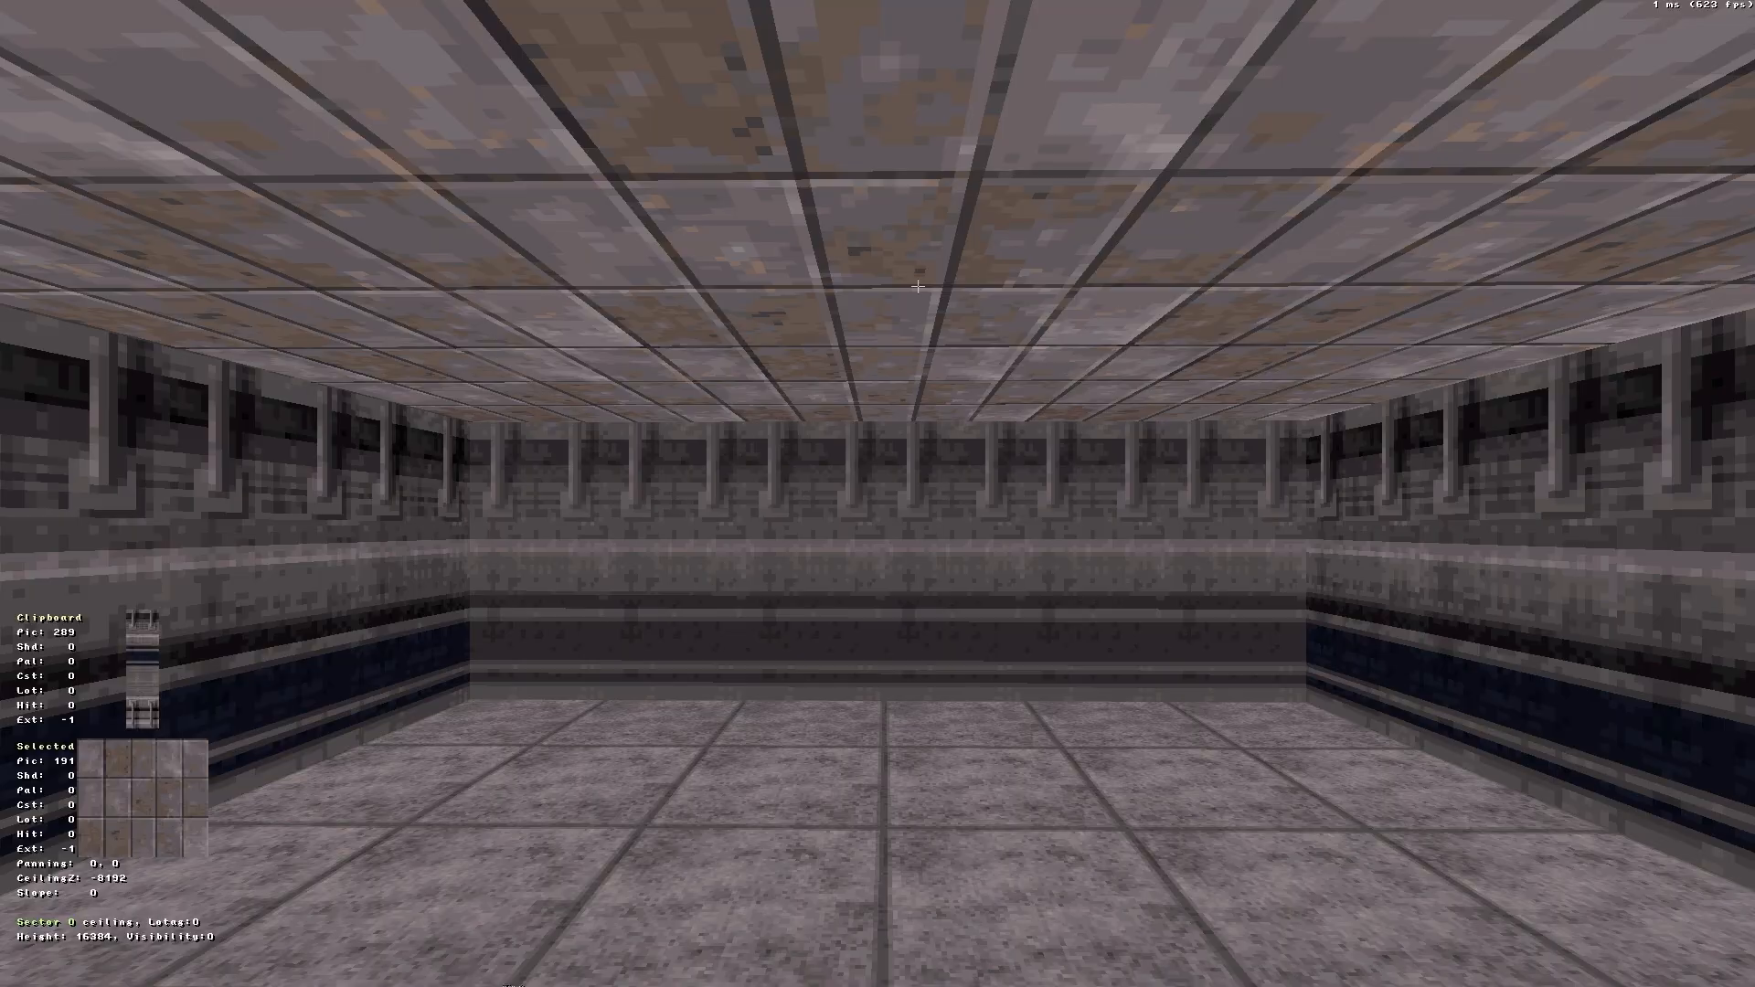
- Give the ceiling the night-city sky tile and enable ceiling parallax
key("V")
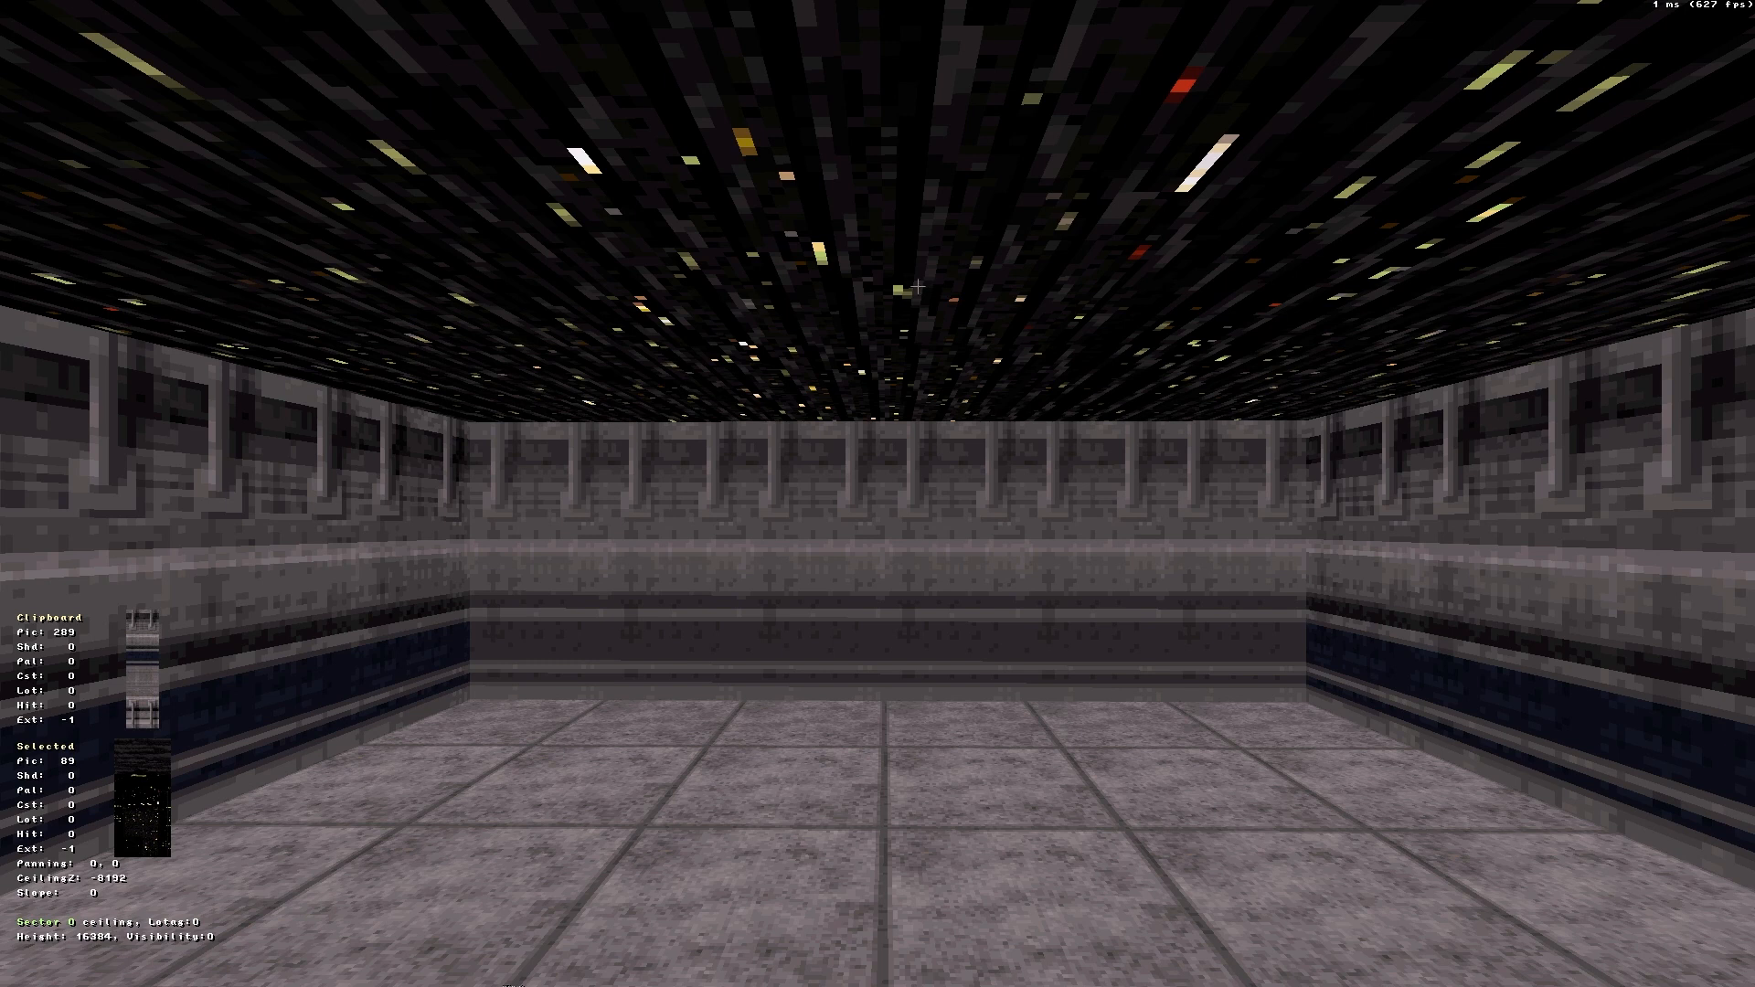
key("p")
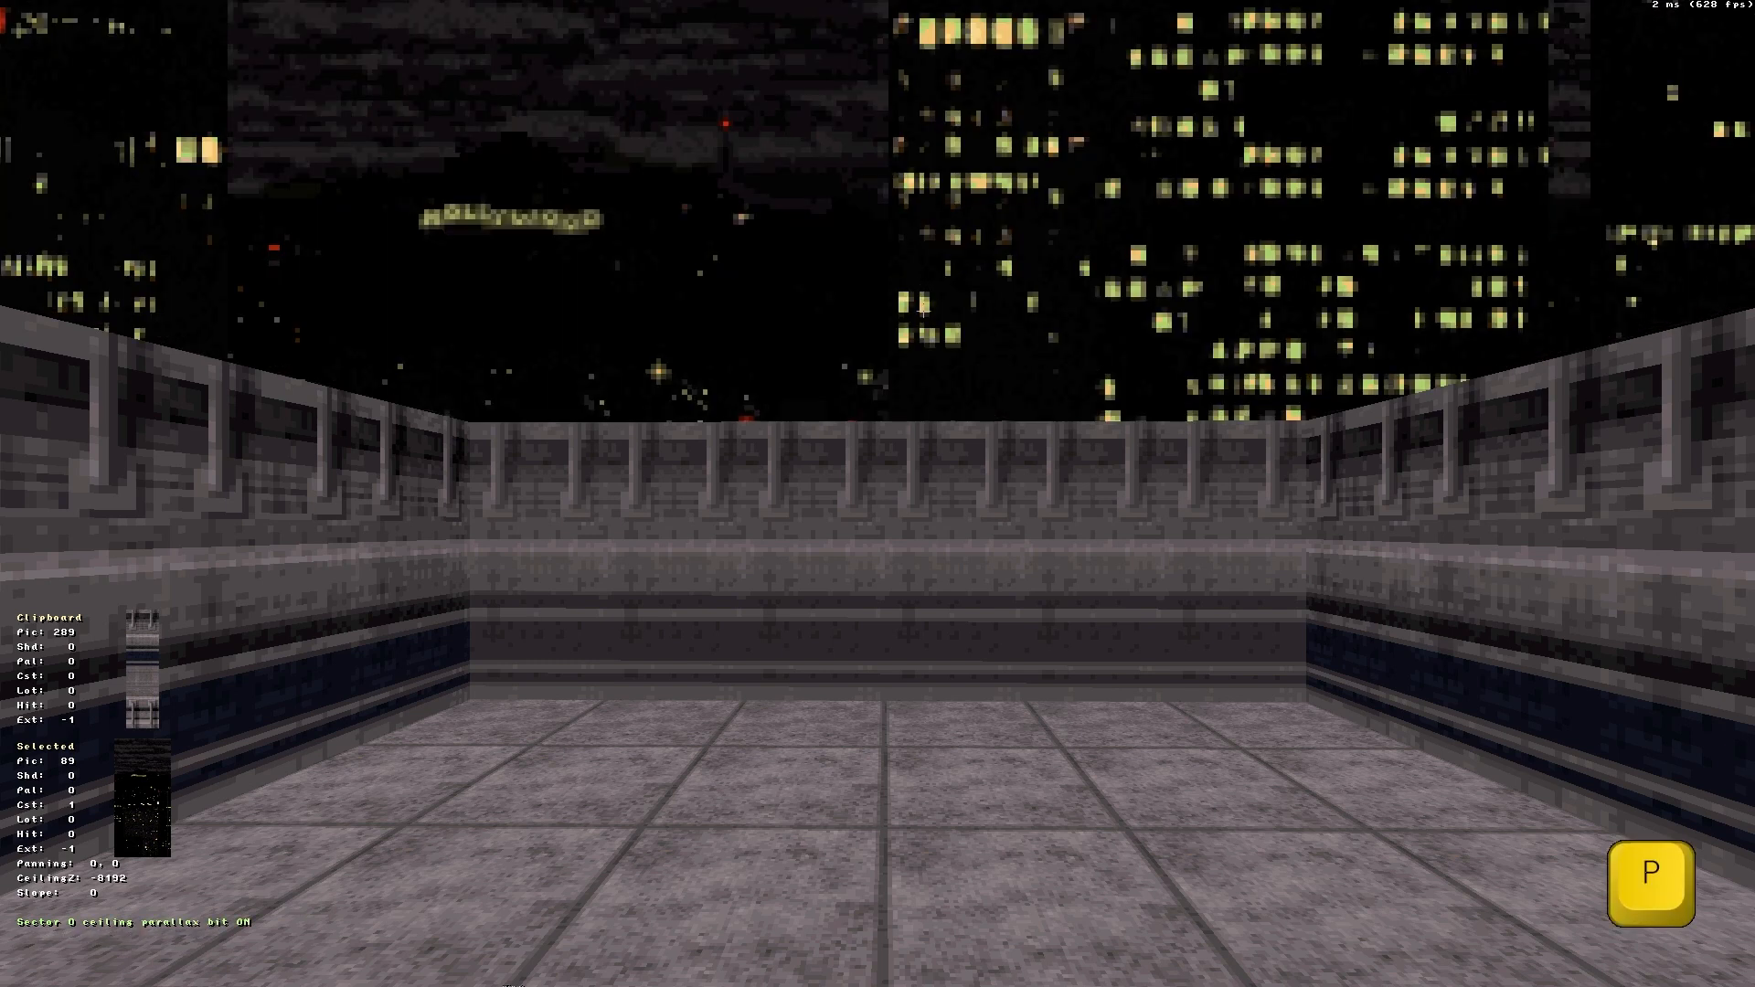